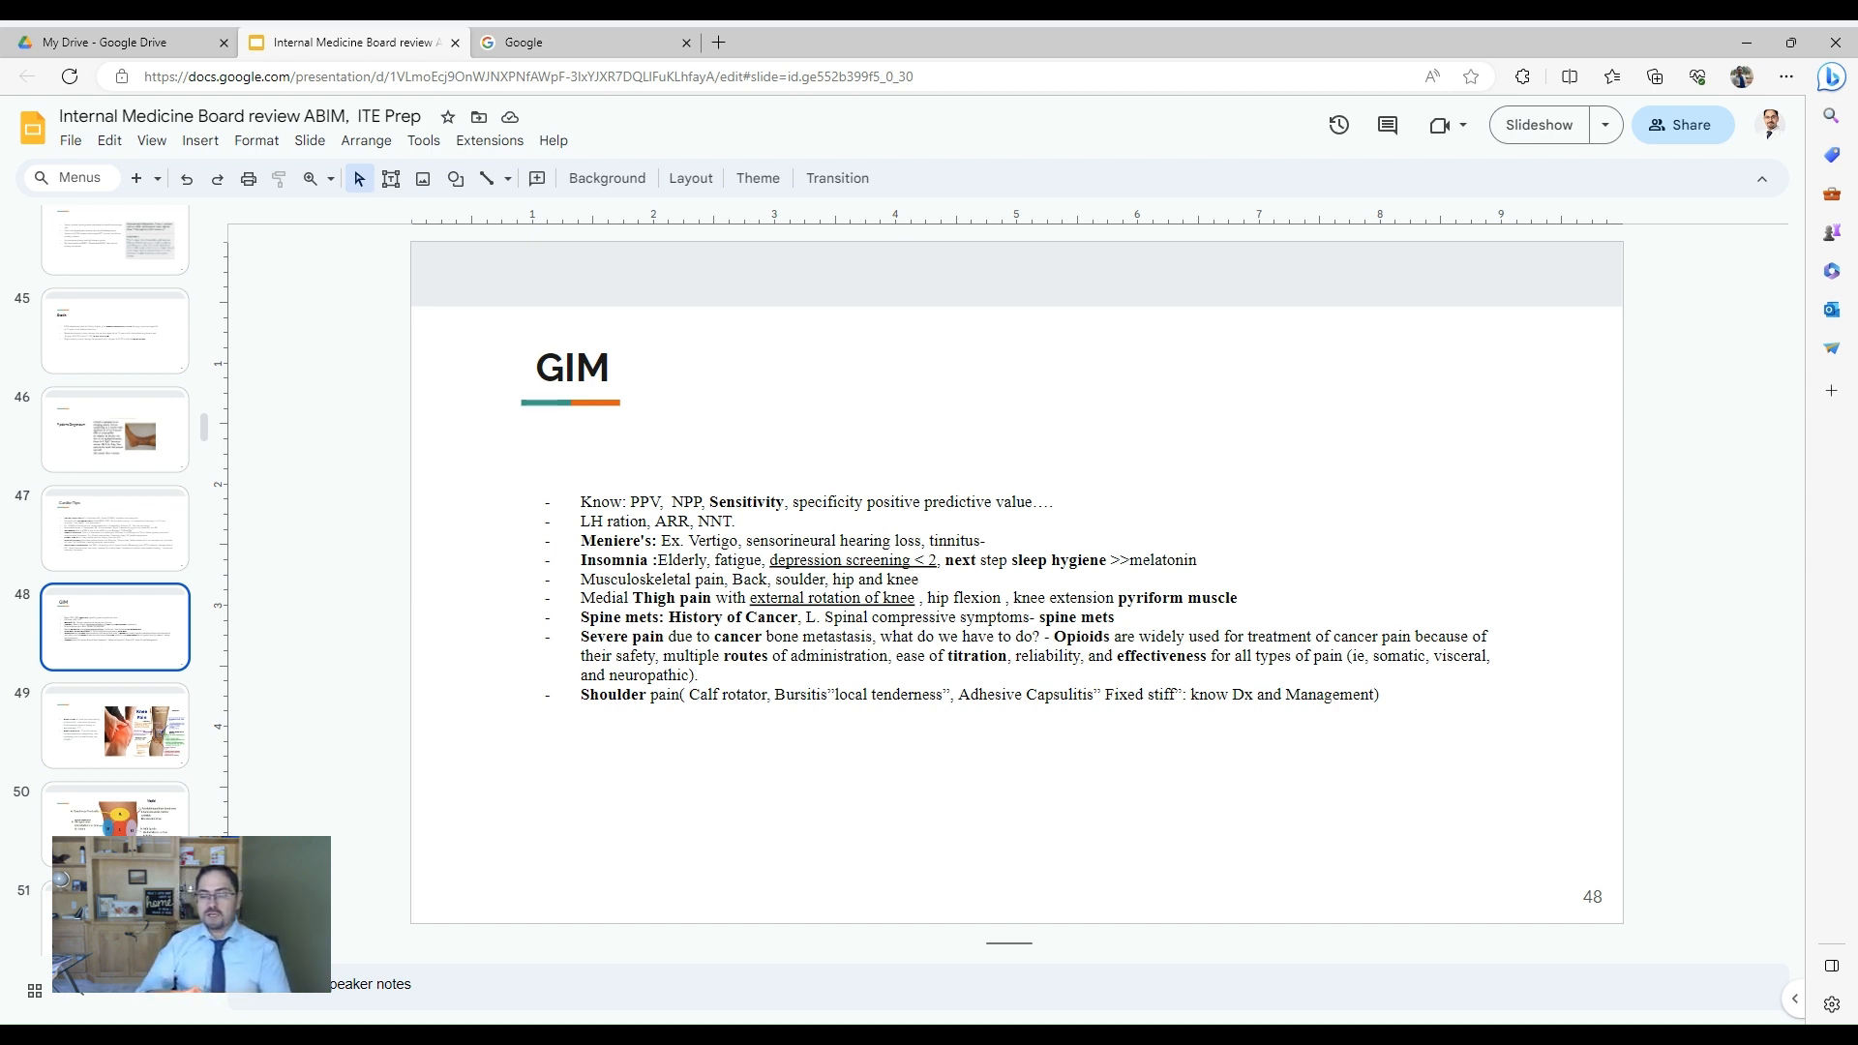
{"action": "mouse_move", "coordinate": [706, 275]}
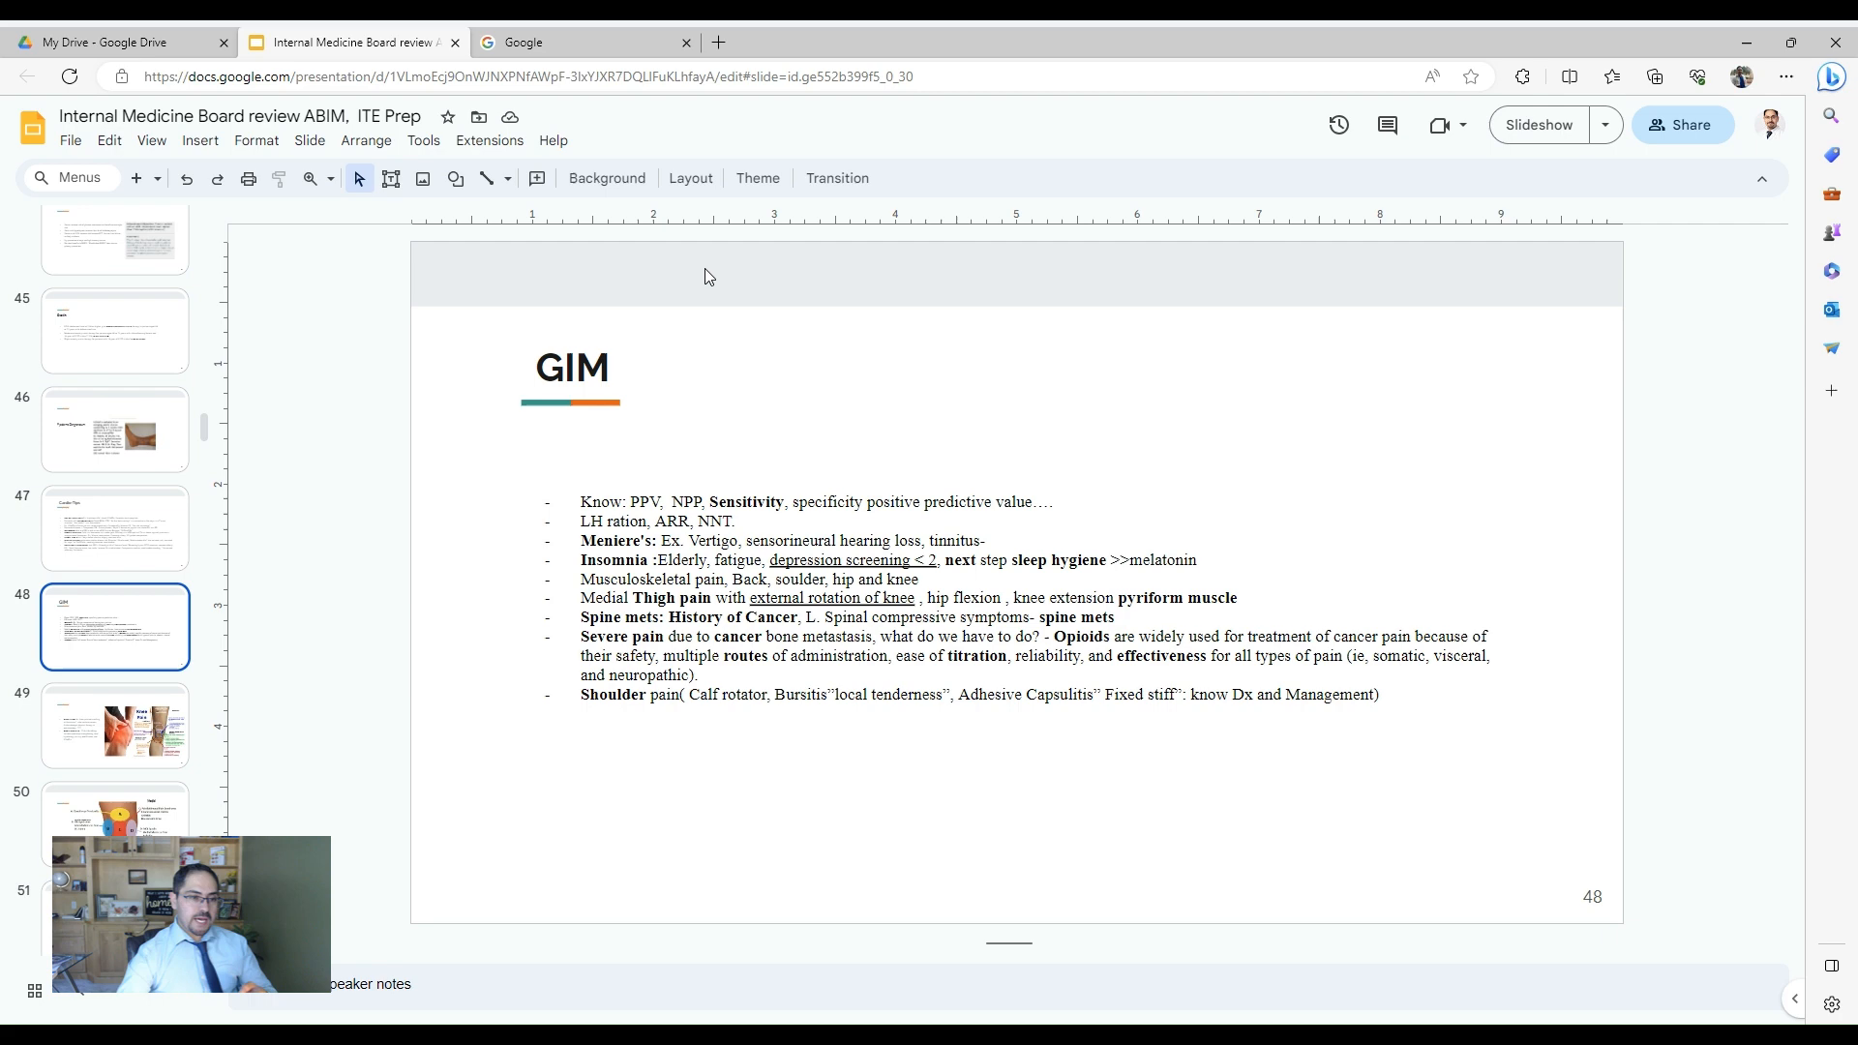
- Preview the Chelsea Knee Clinic pain location chart in Google knee pain image results
{"action": "scroll", "scroll_direction": "down", "scroll_amount": 3}
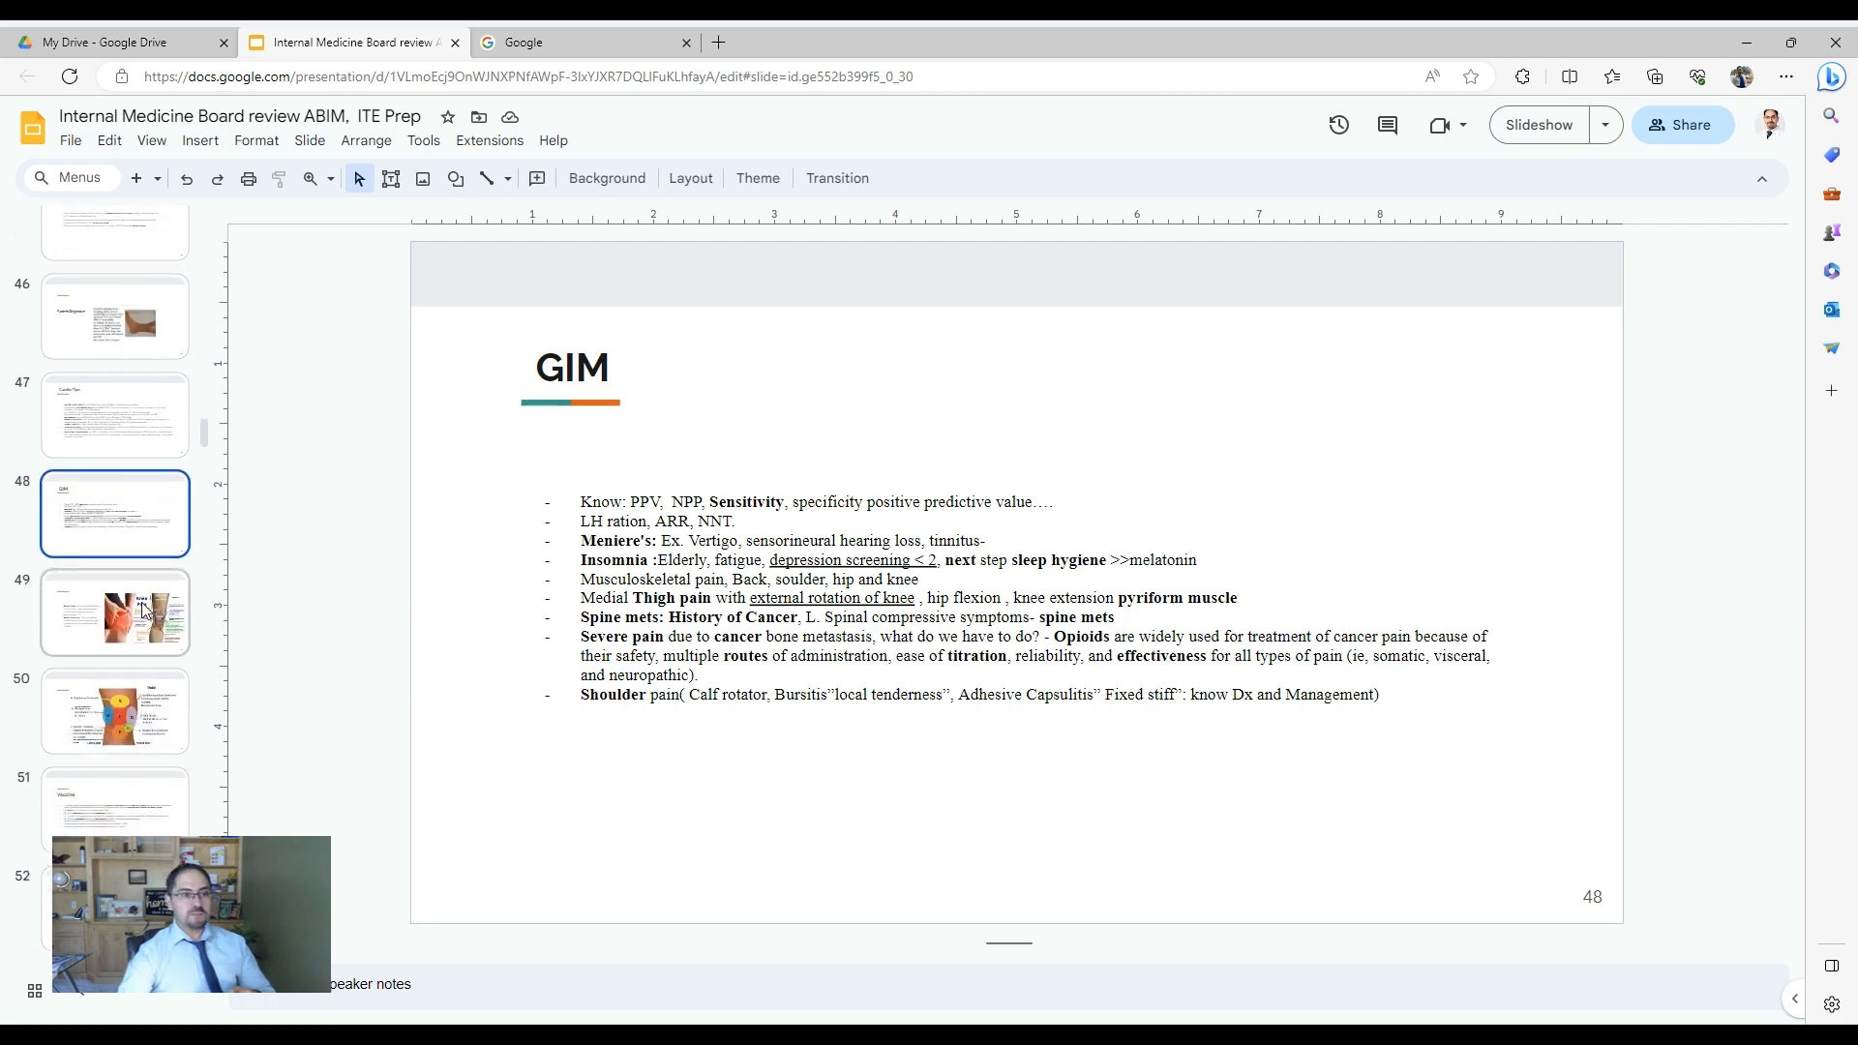
{"action": "left_click", "coordinate": [114, 612]}
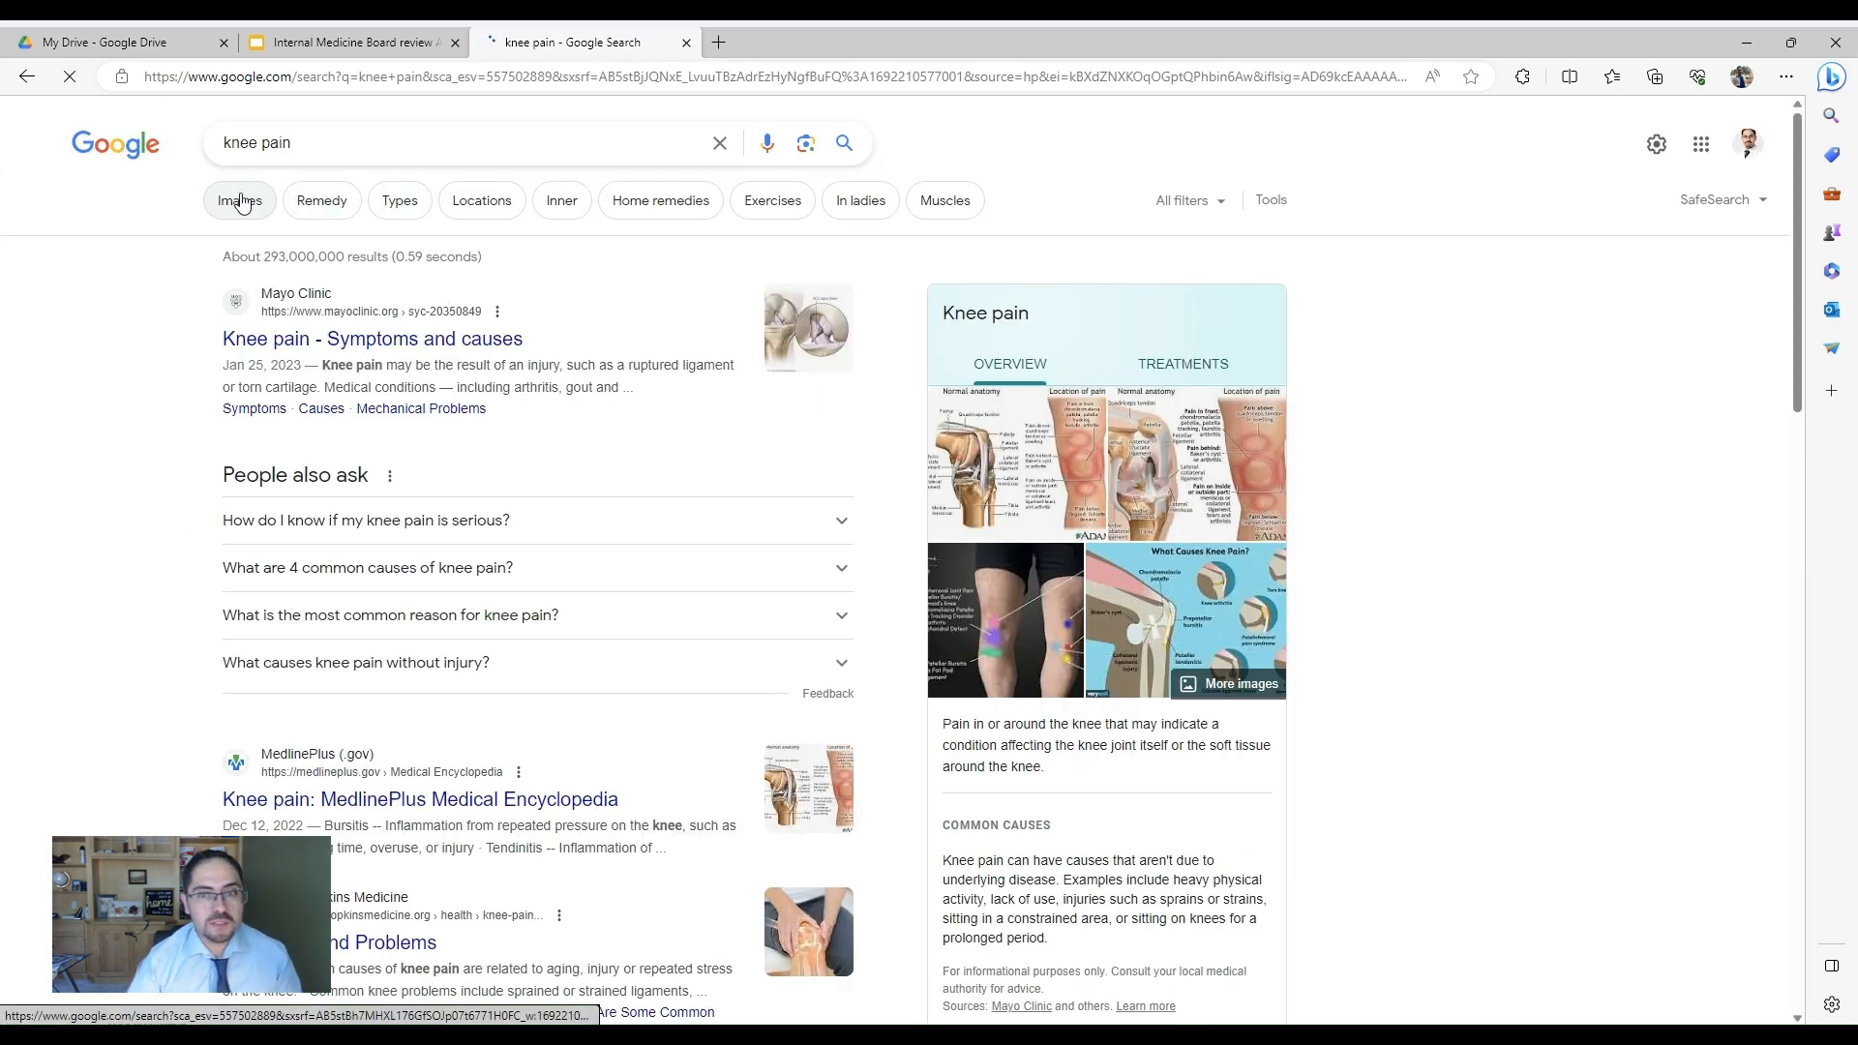
{"action": "left_click", "coordinate": [238, 199]}
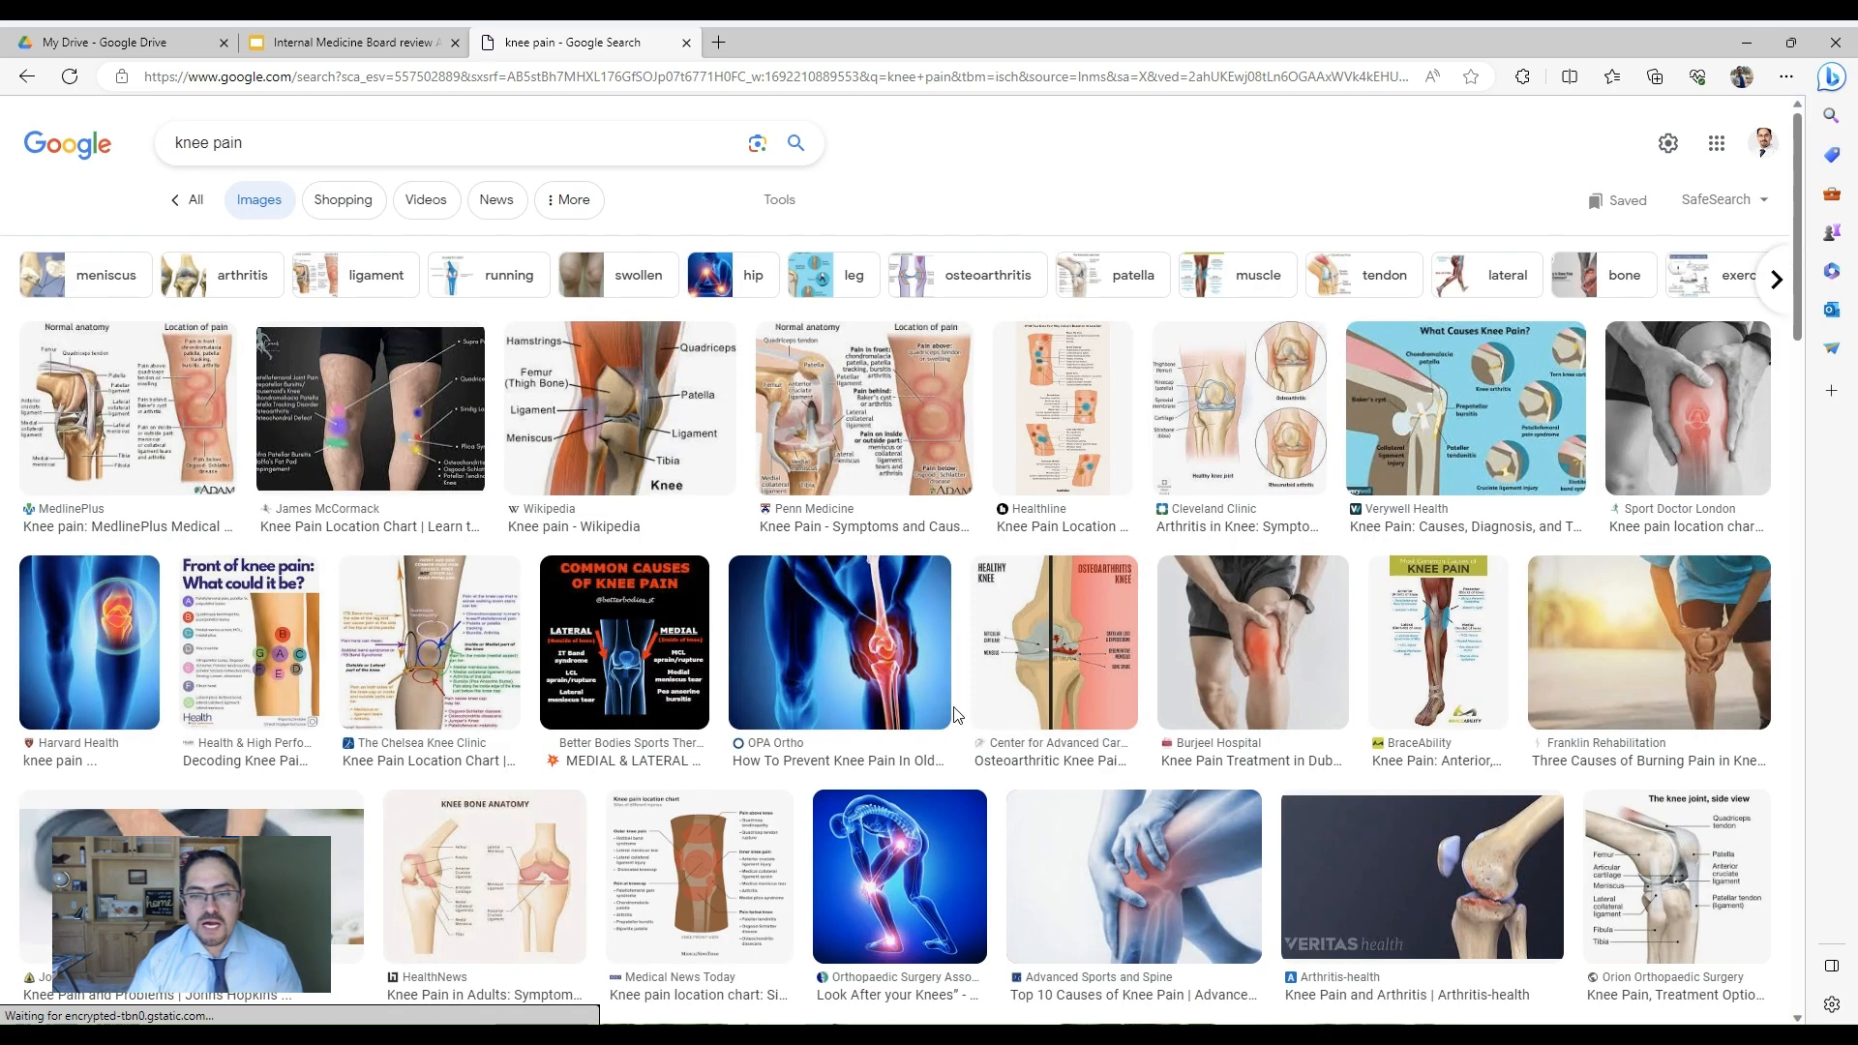
{"action": "mouse_move", "coordinate": [728, 616]}
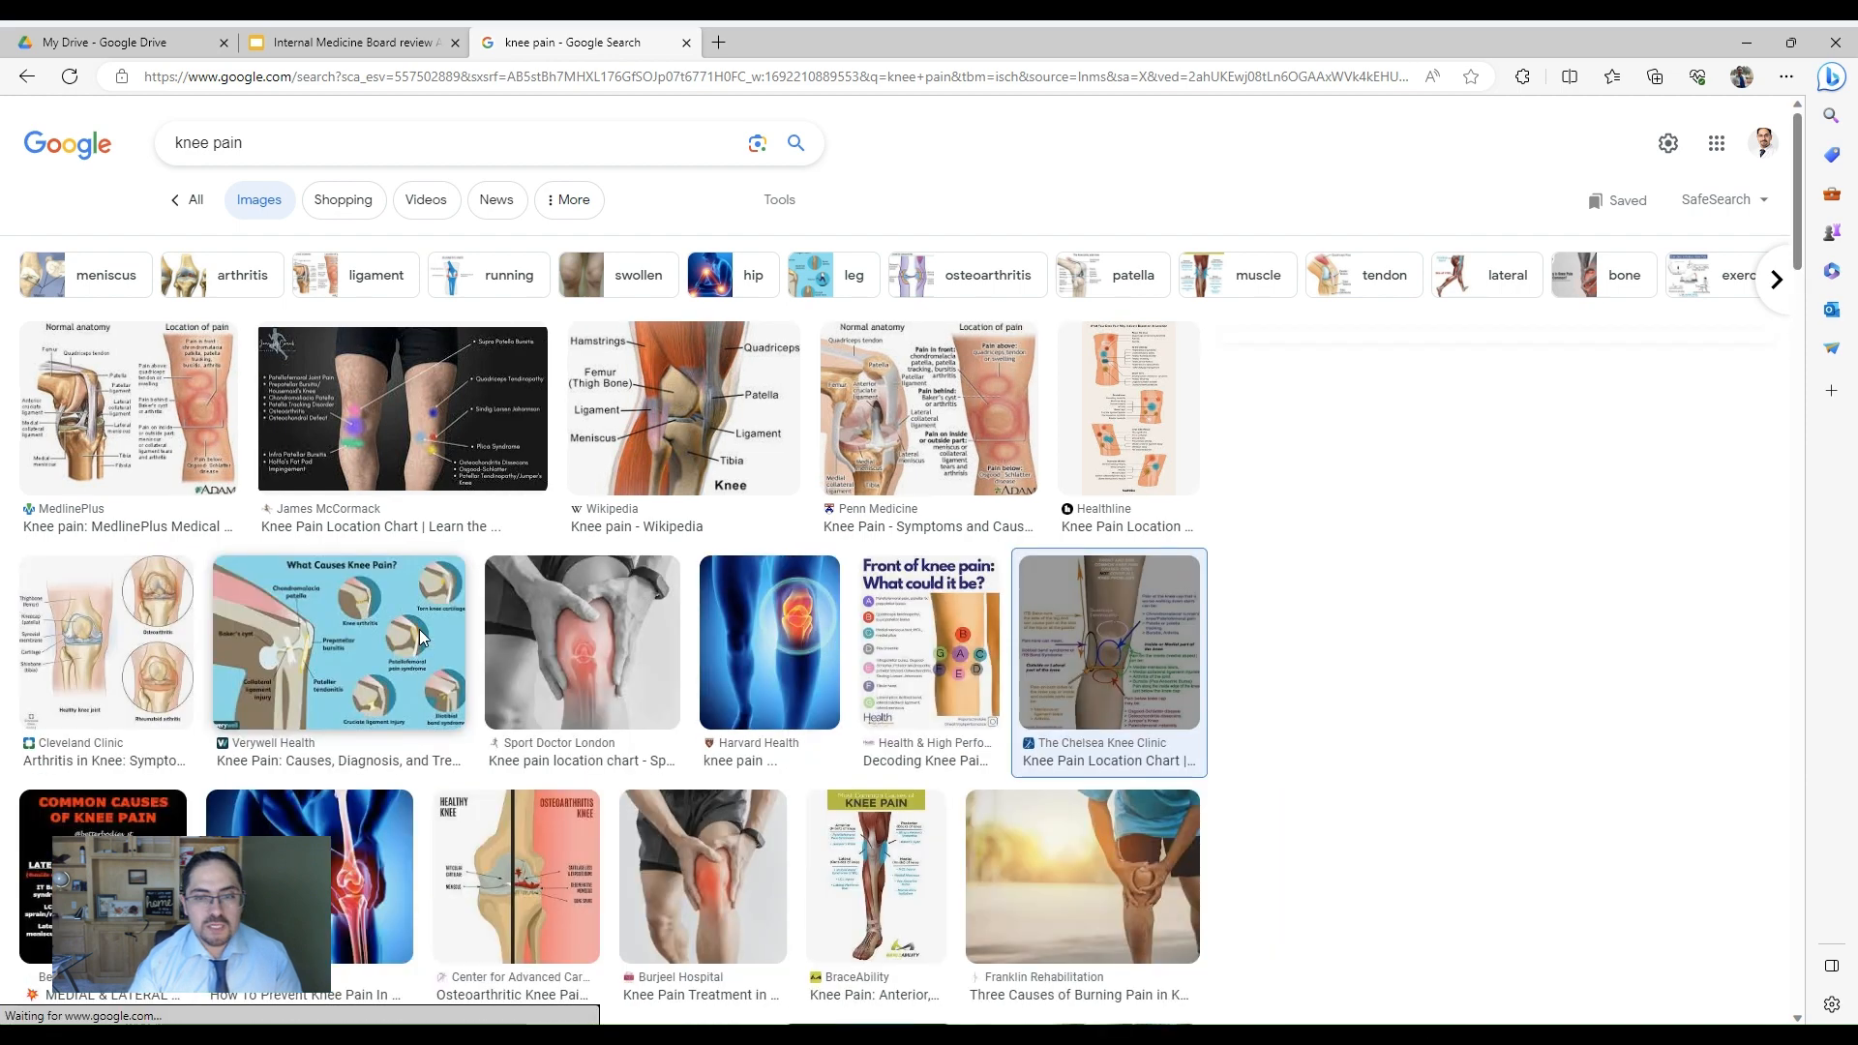
{"action": "left_click", "coordinate": [1107, 643]}
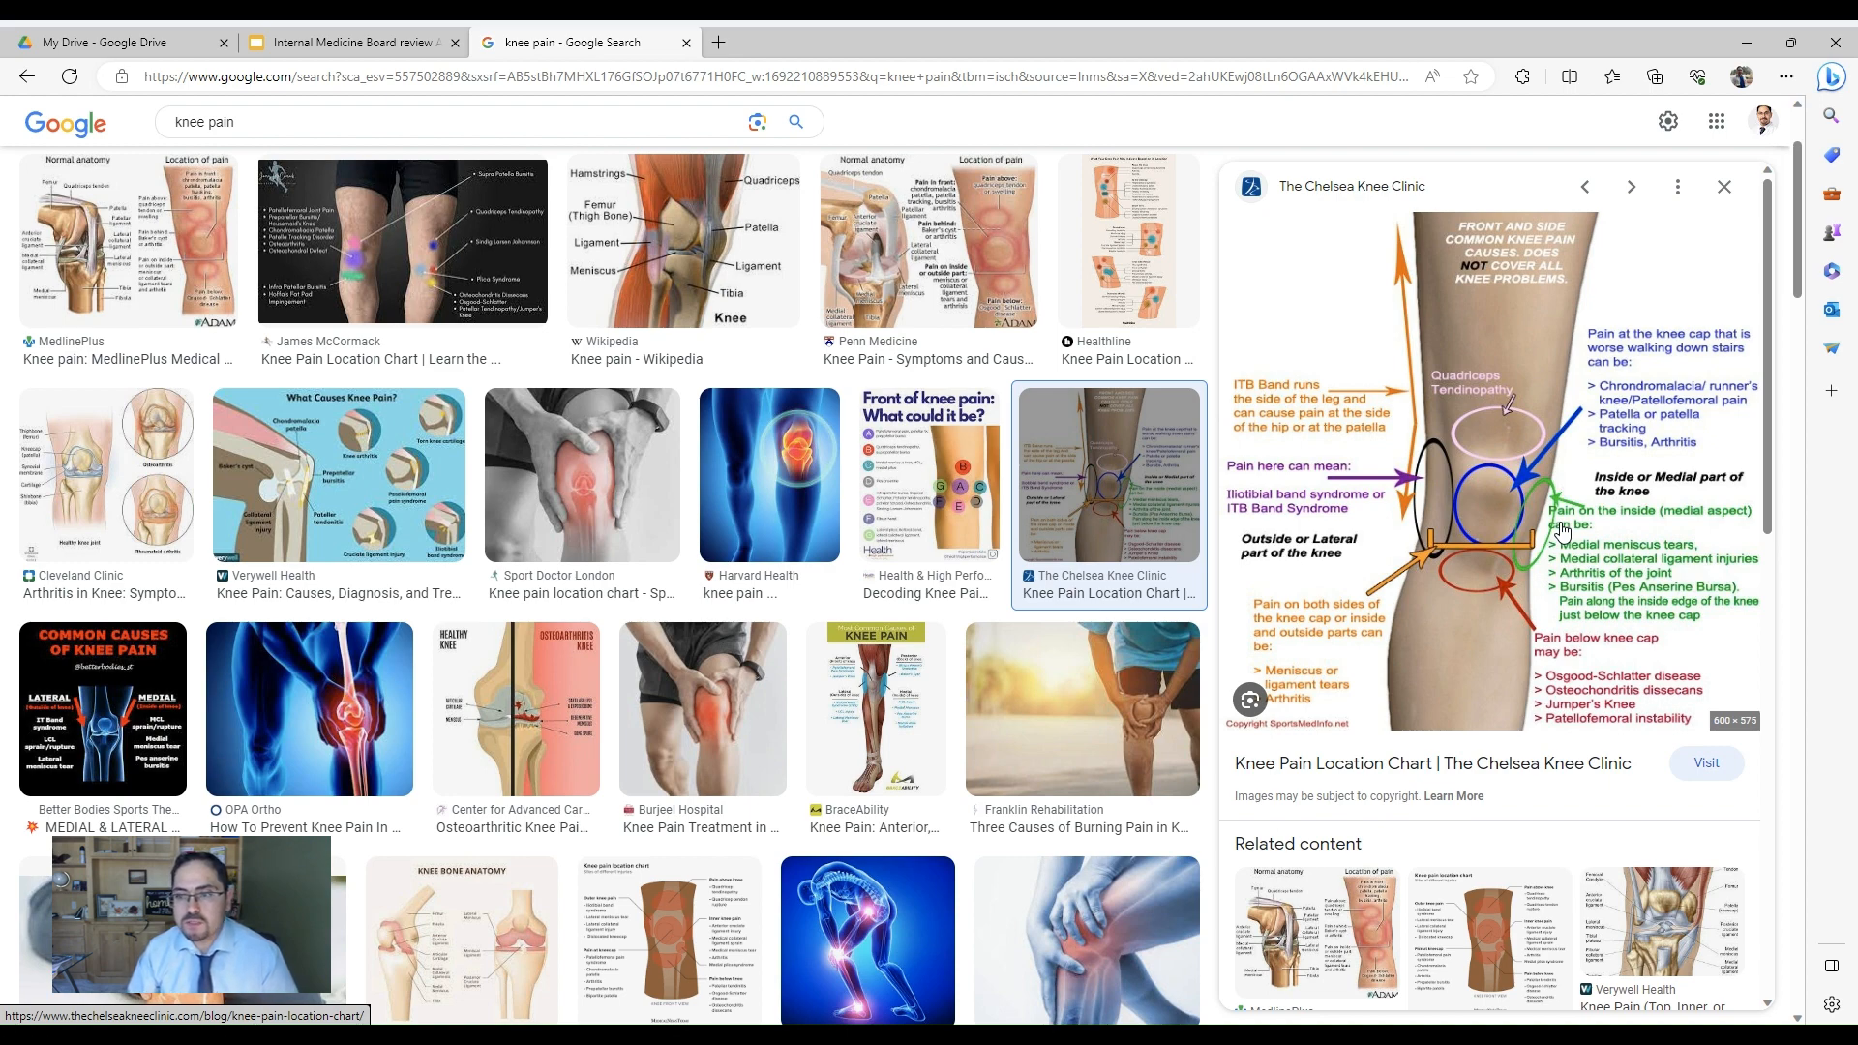
{"action": "mouse_move", "coordinate": [1420, 593]}
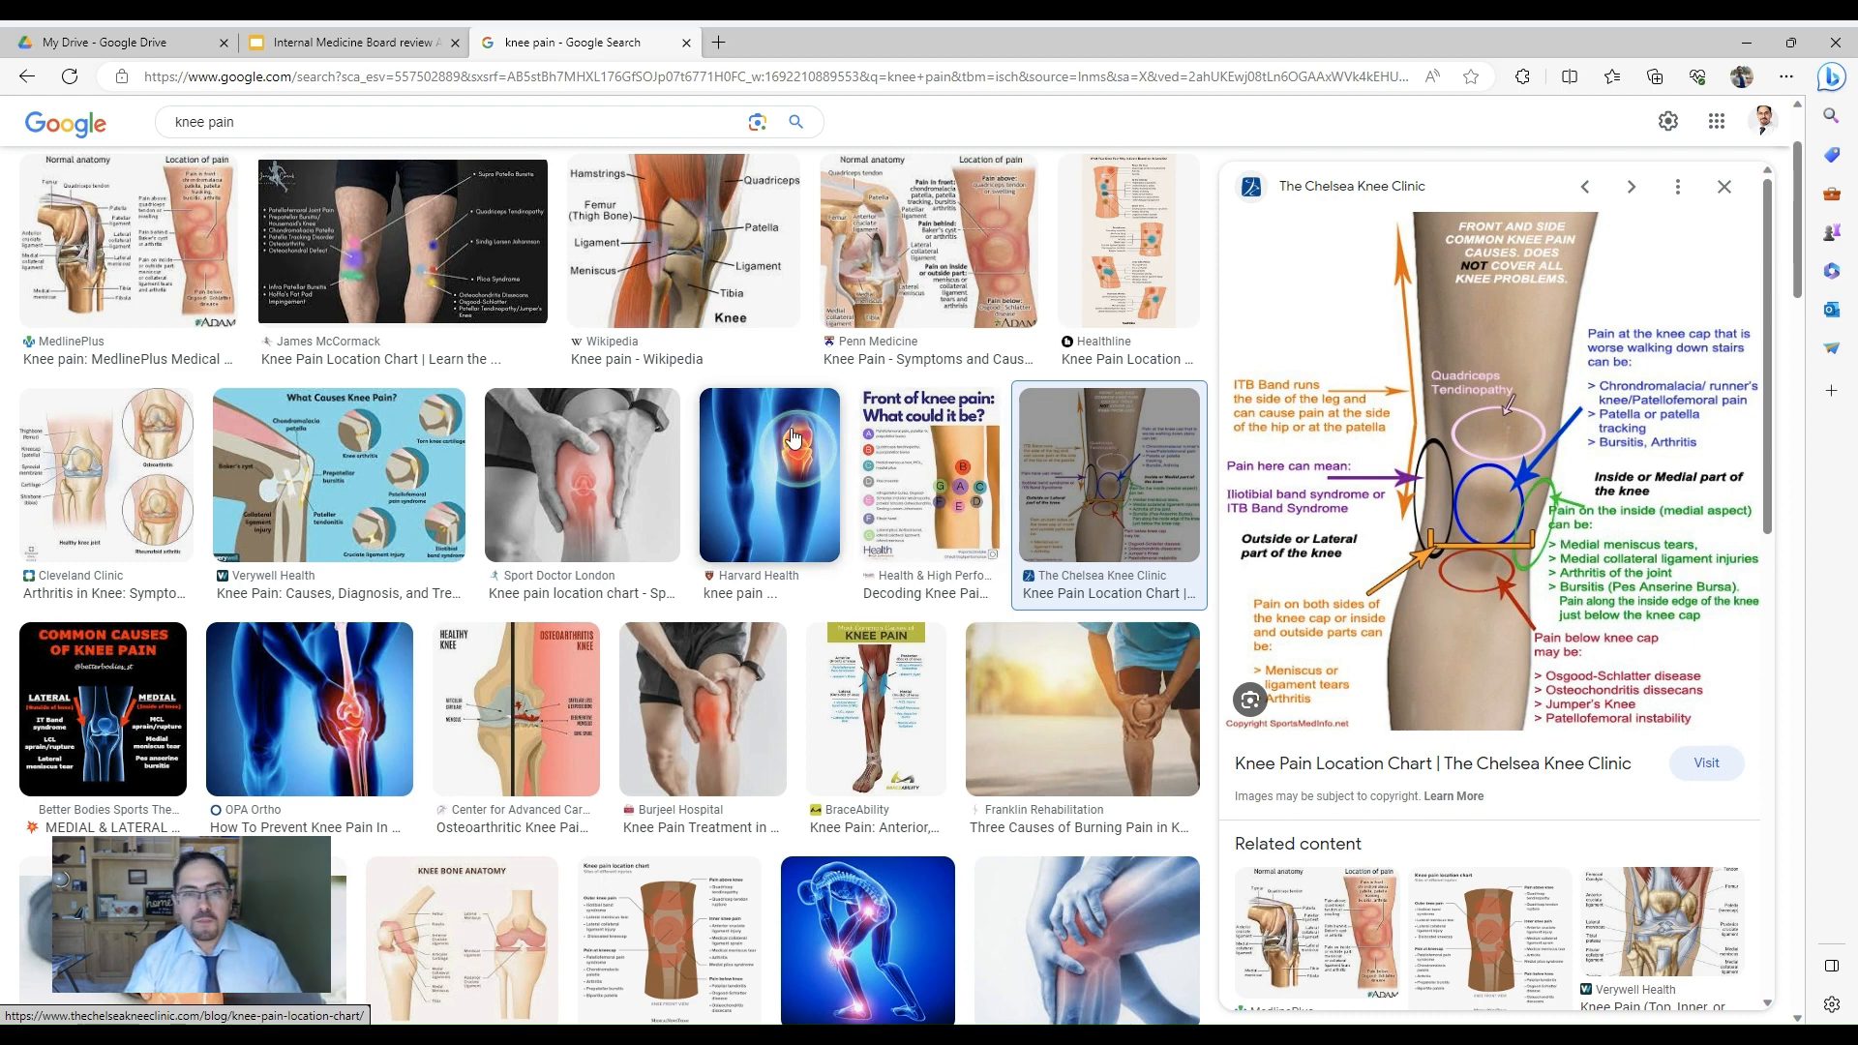
- Back in the deck, view knee diagram slide 50, then adult Vaccine slide 51
{"action": "left_click", "coordinate": [350, 41]}
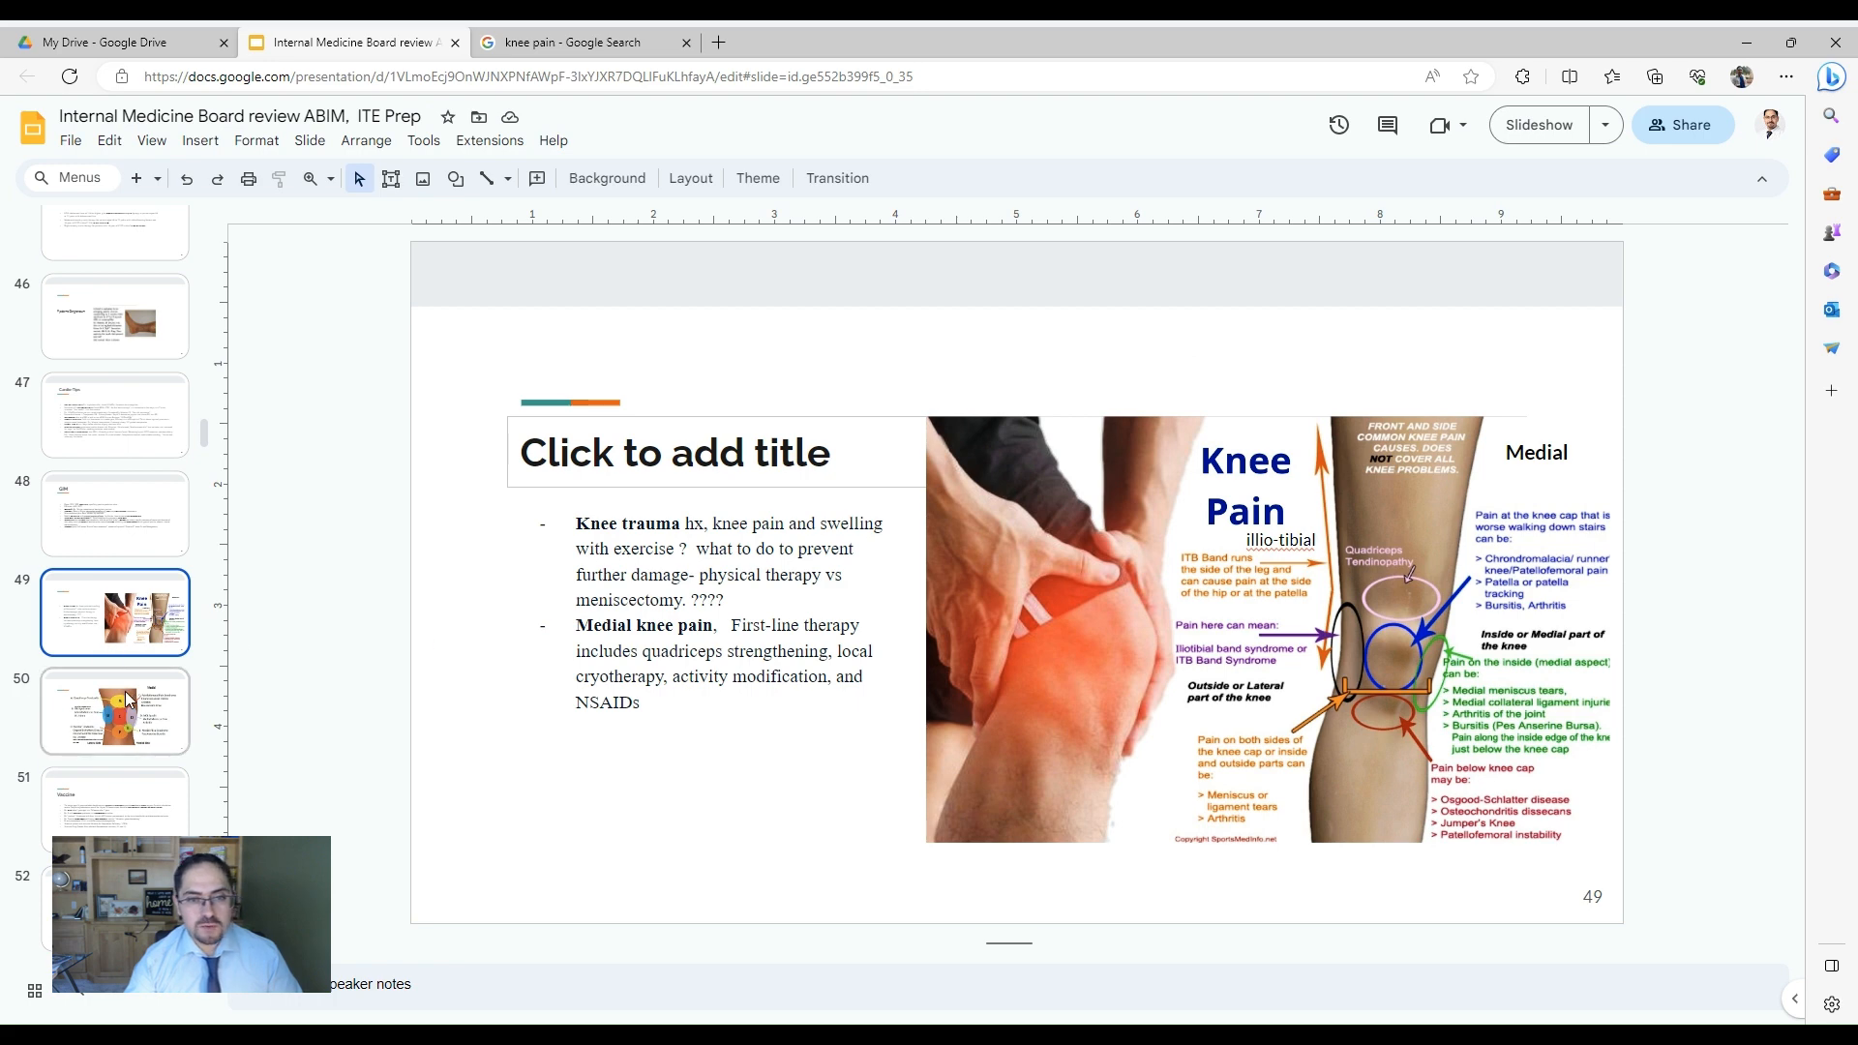
{"action": "left_click", "coordinate": [116, 712]}
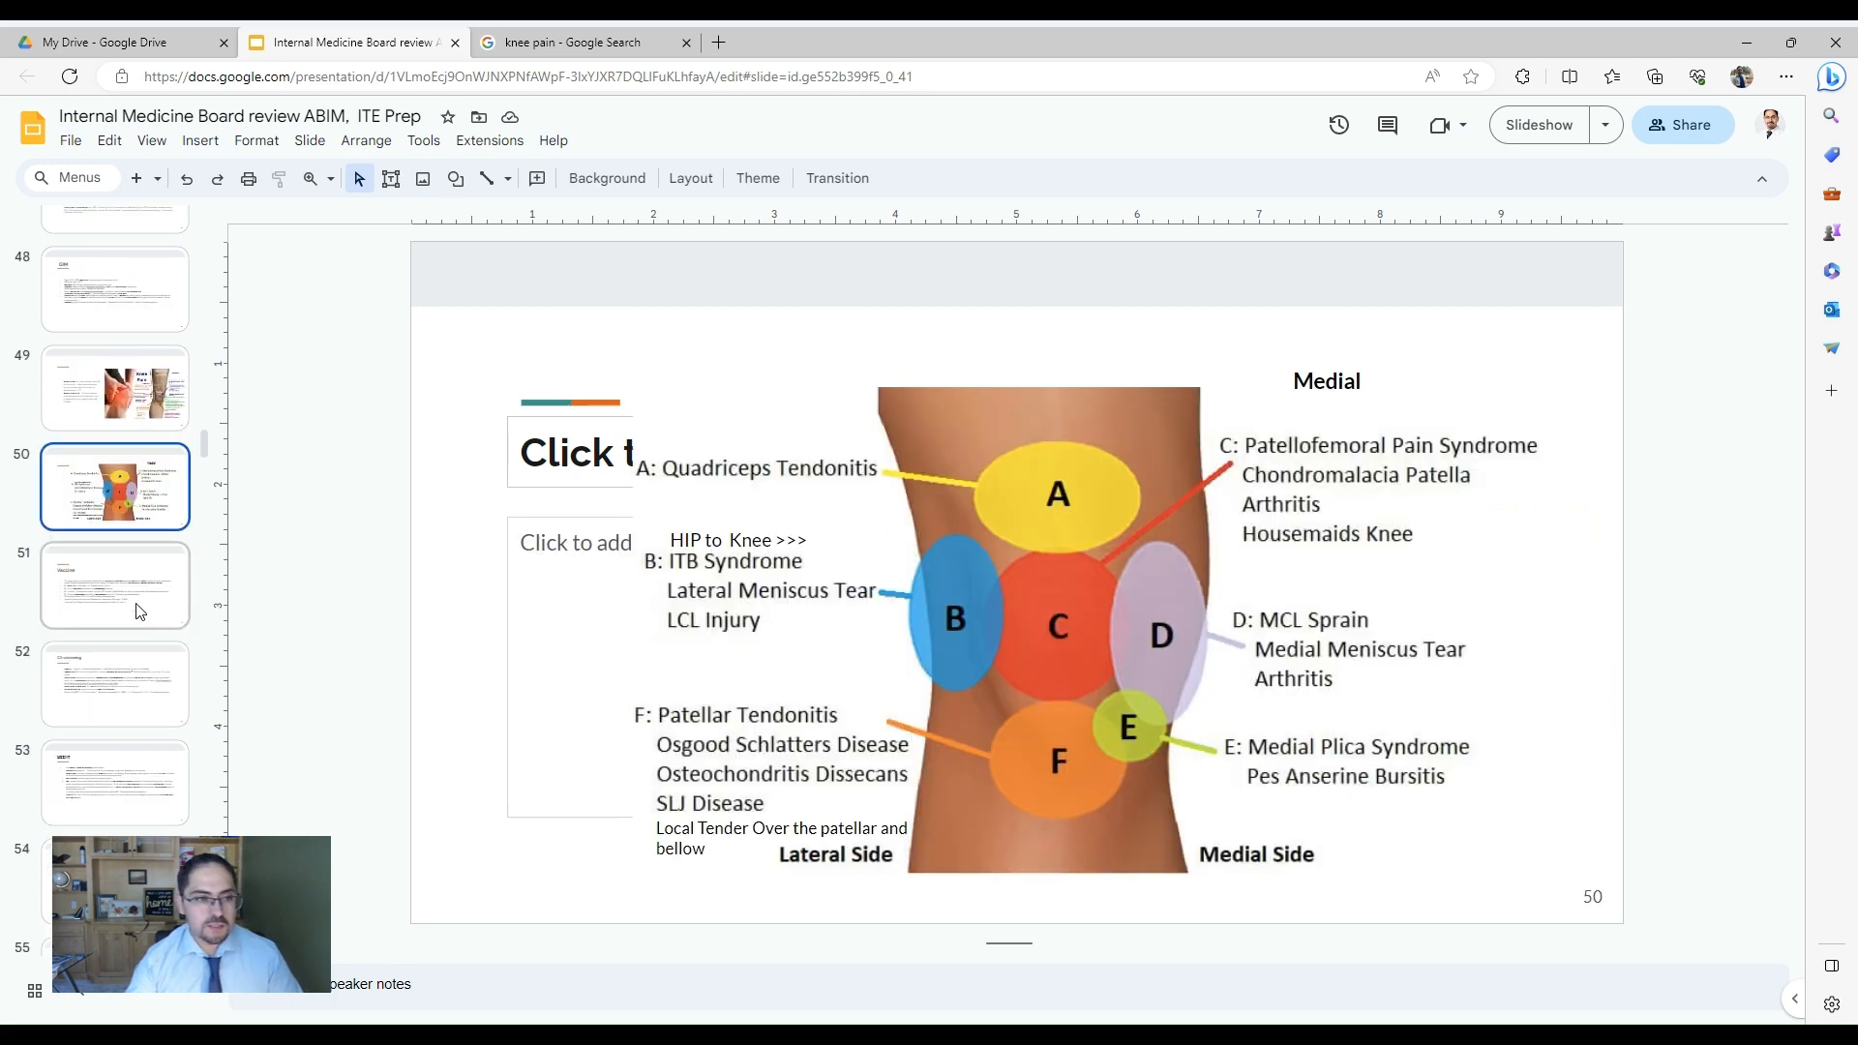
{"action": "left_click", "coordinate": [116, 584]}
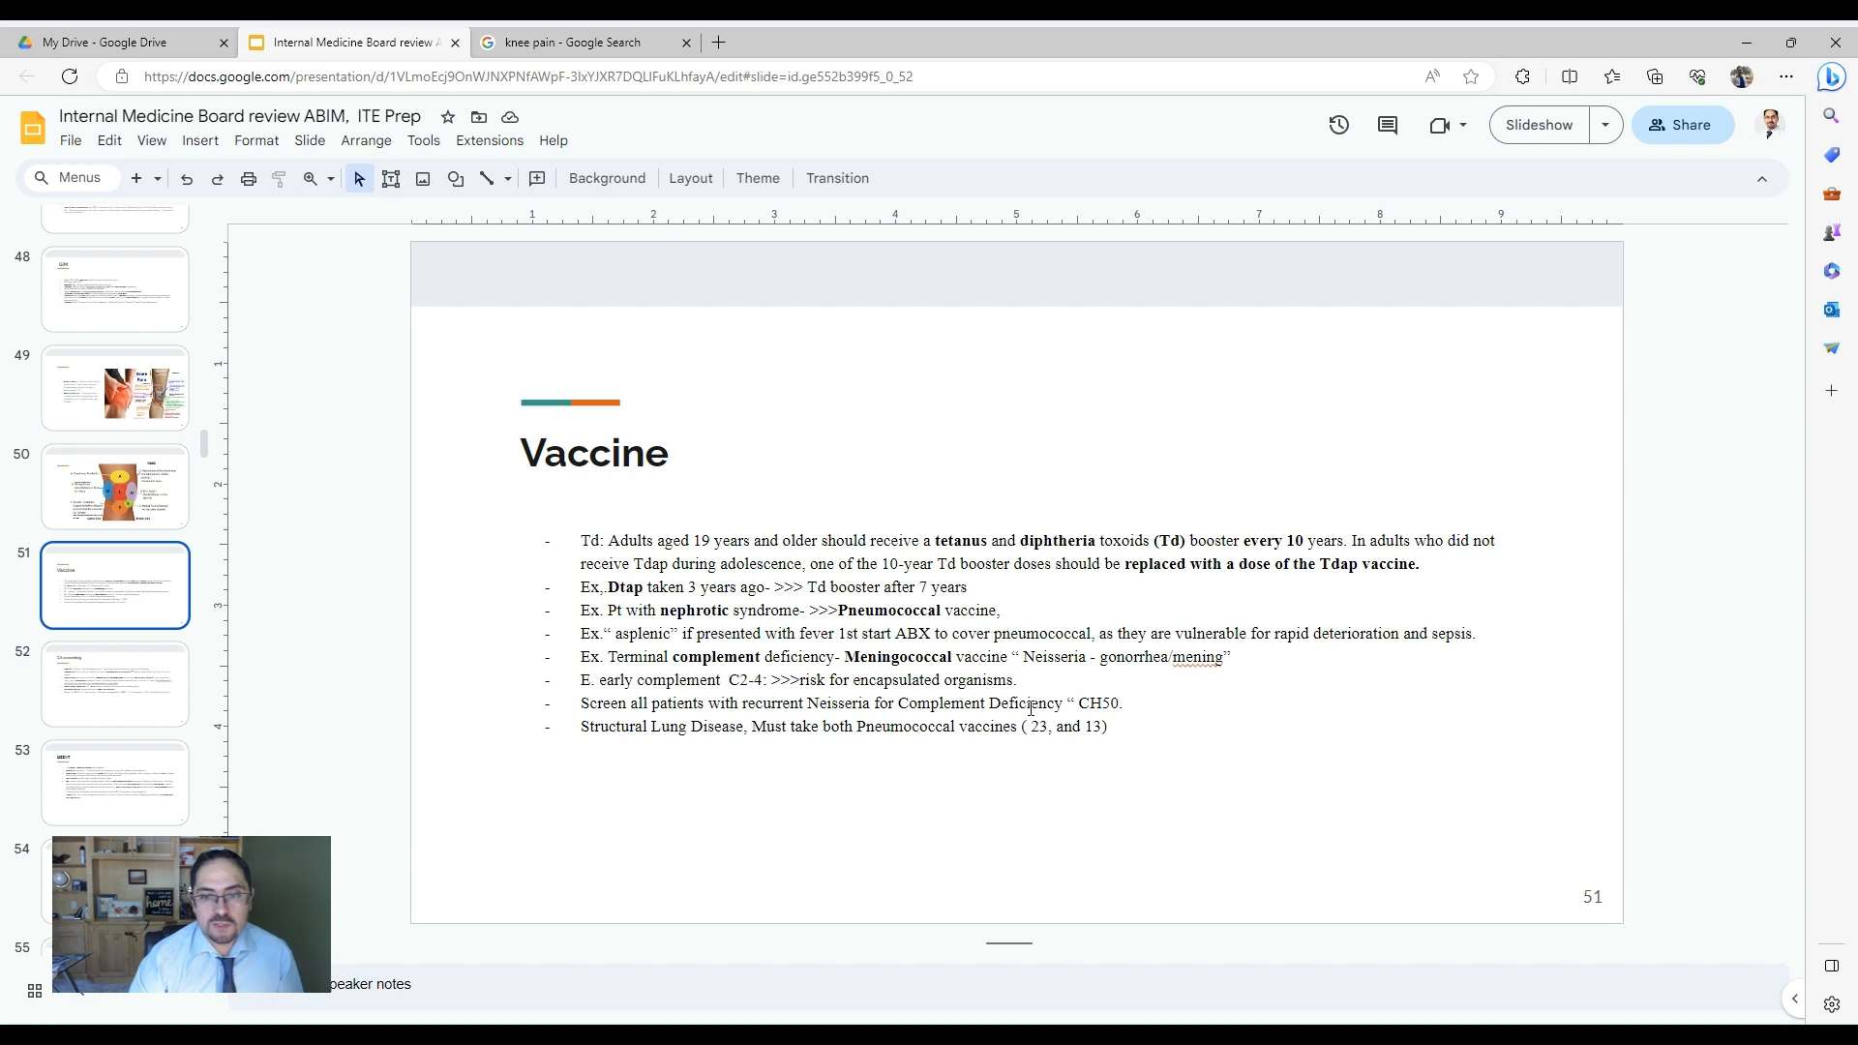
- Select the 'Pneumococcal vaccines' phrase, then go to the CA screening slide 52
{"action": "double_click", "coordinate": [1097, 703]}
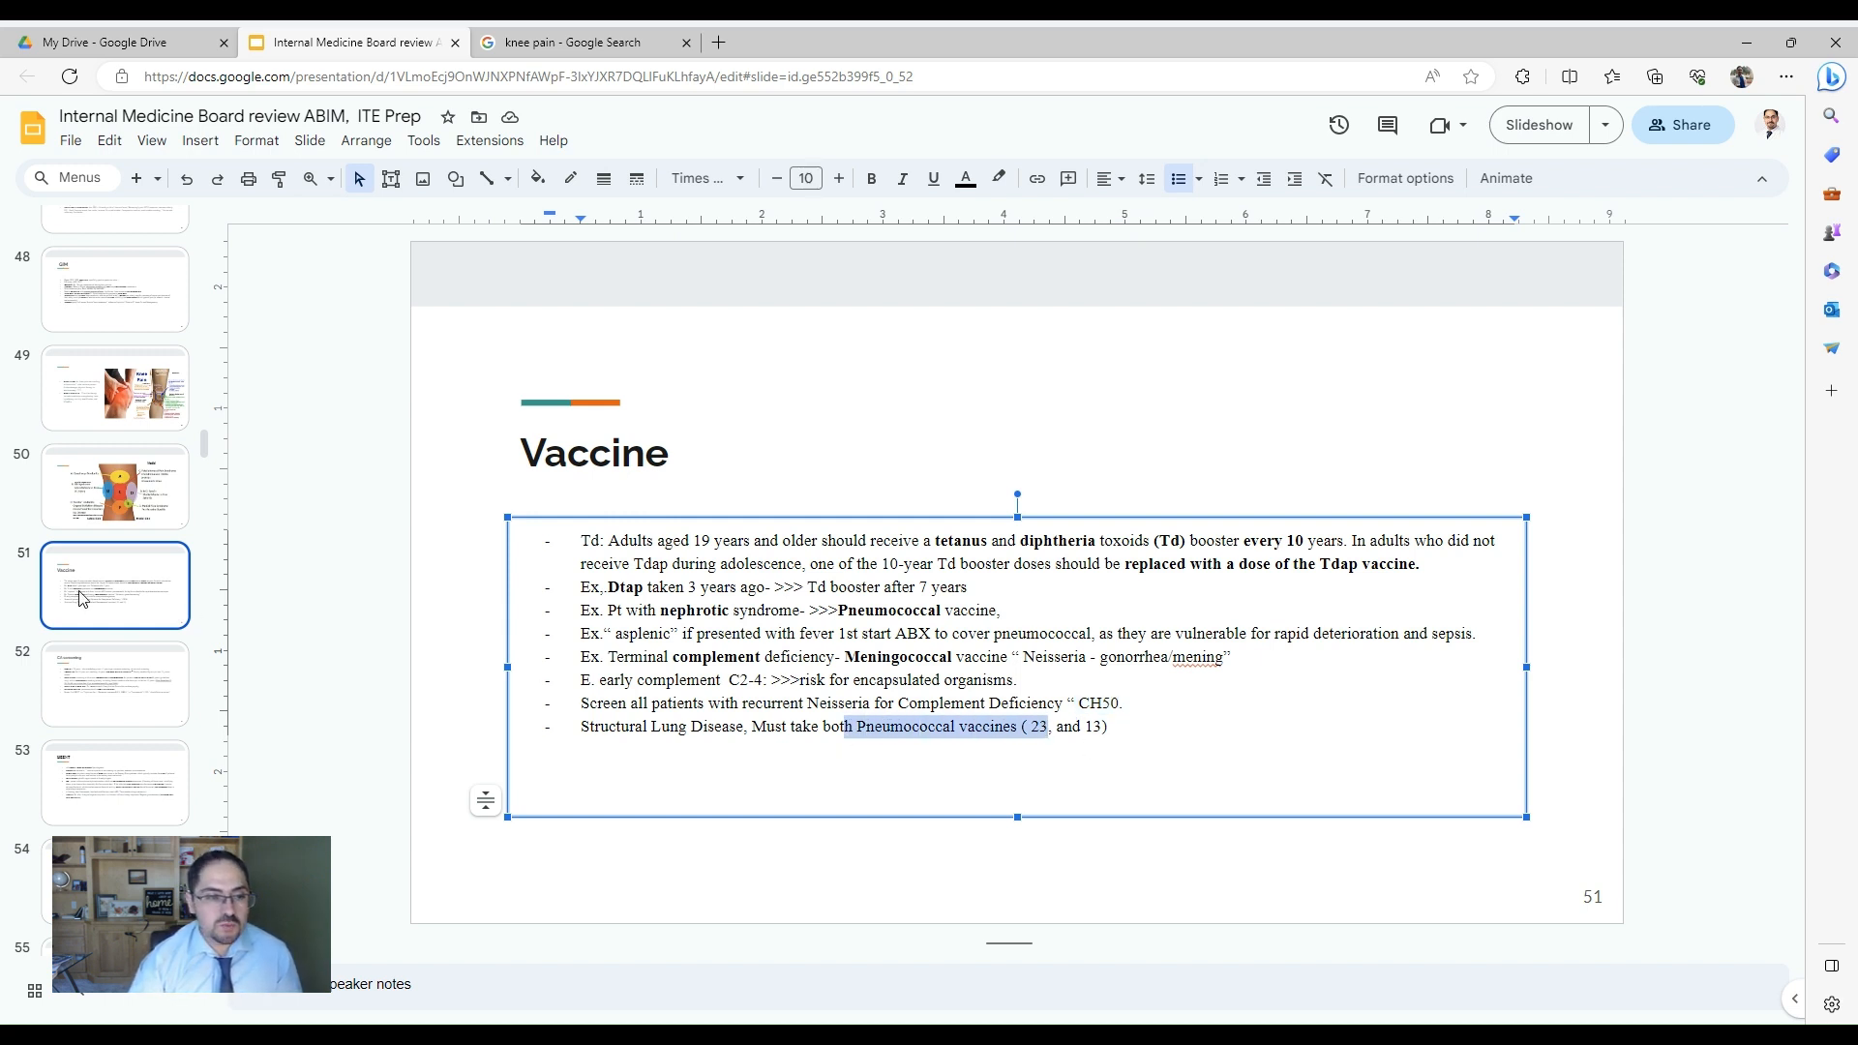
{"action": "left_click", "coordinate": [114, 685]}
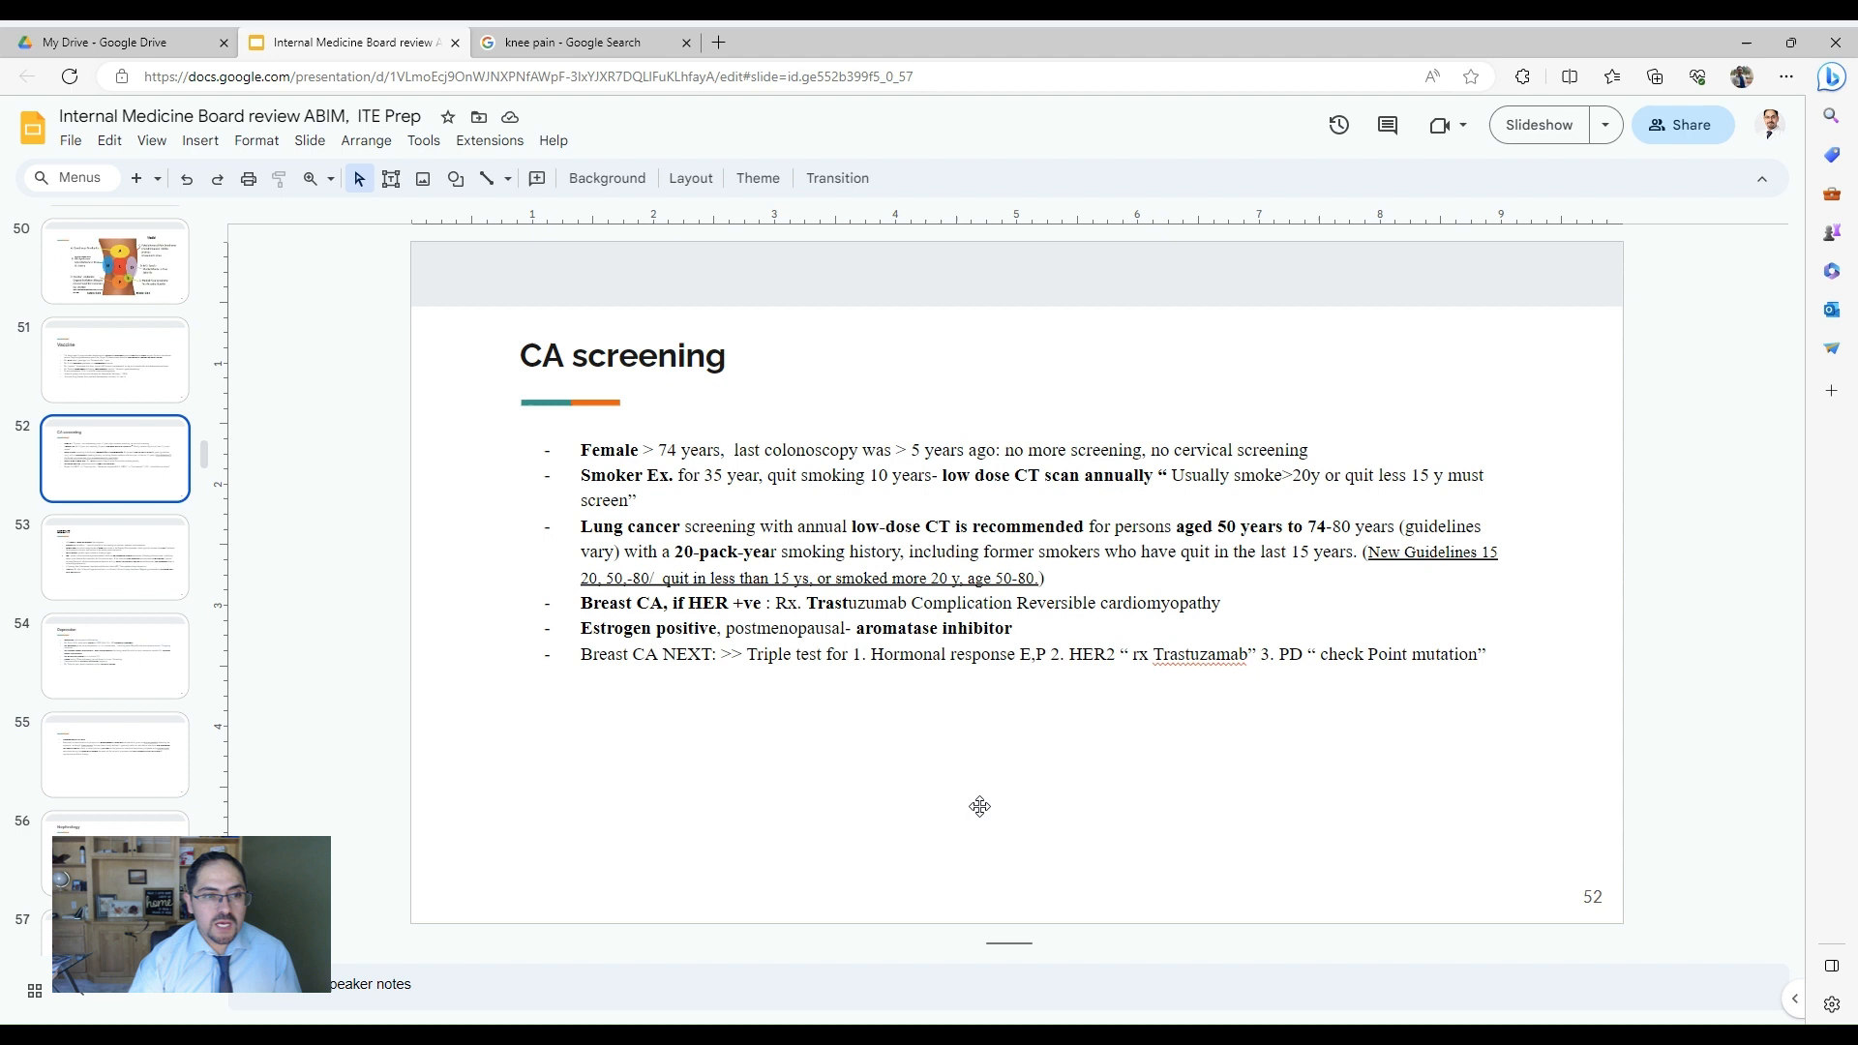
{"action": "mouse_move", "coordinate": [732, 480]}
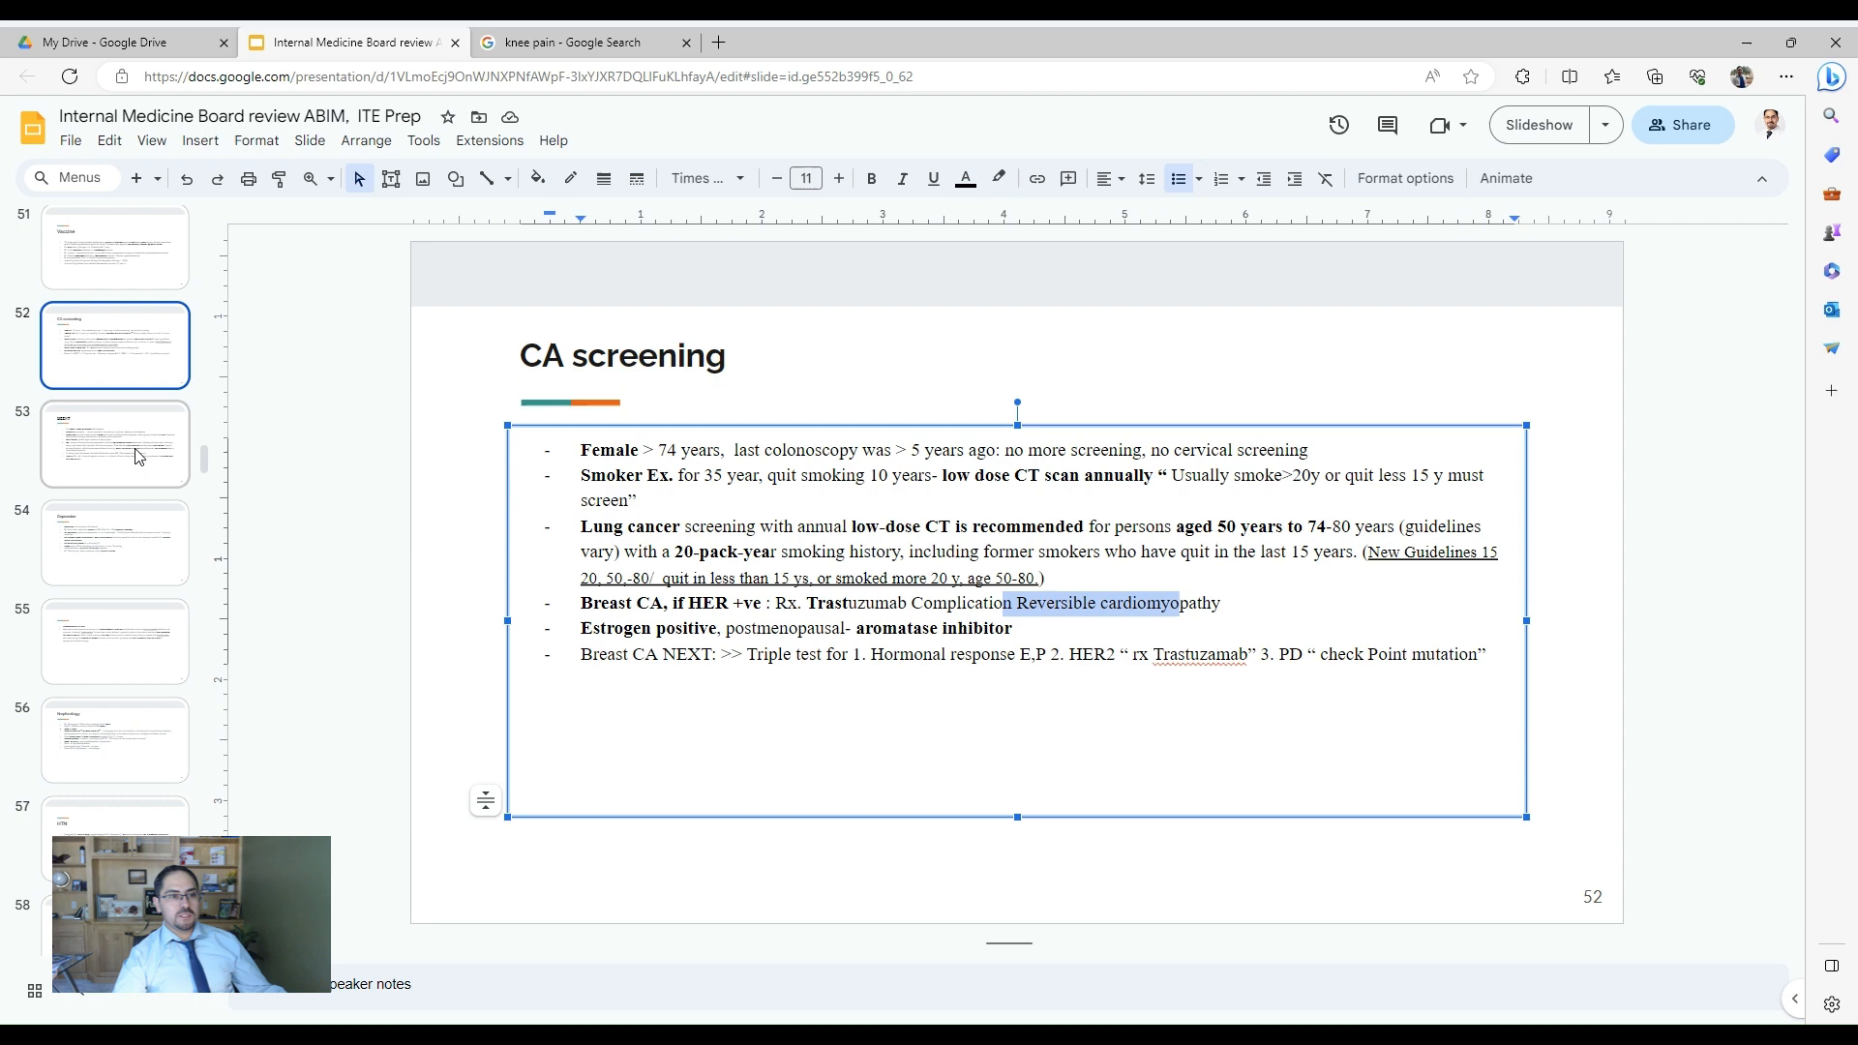
- Go to HEENT spot diagnoses slide 53
{"action": "left_click", "coordinate": [115, 444]}
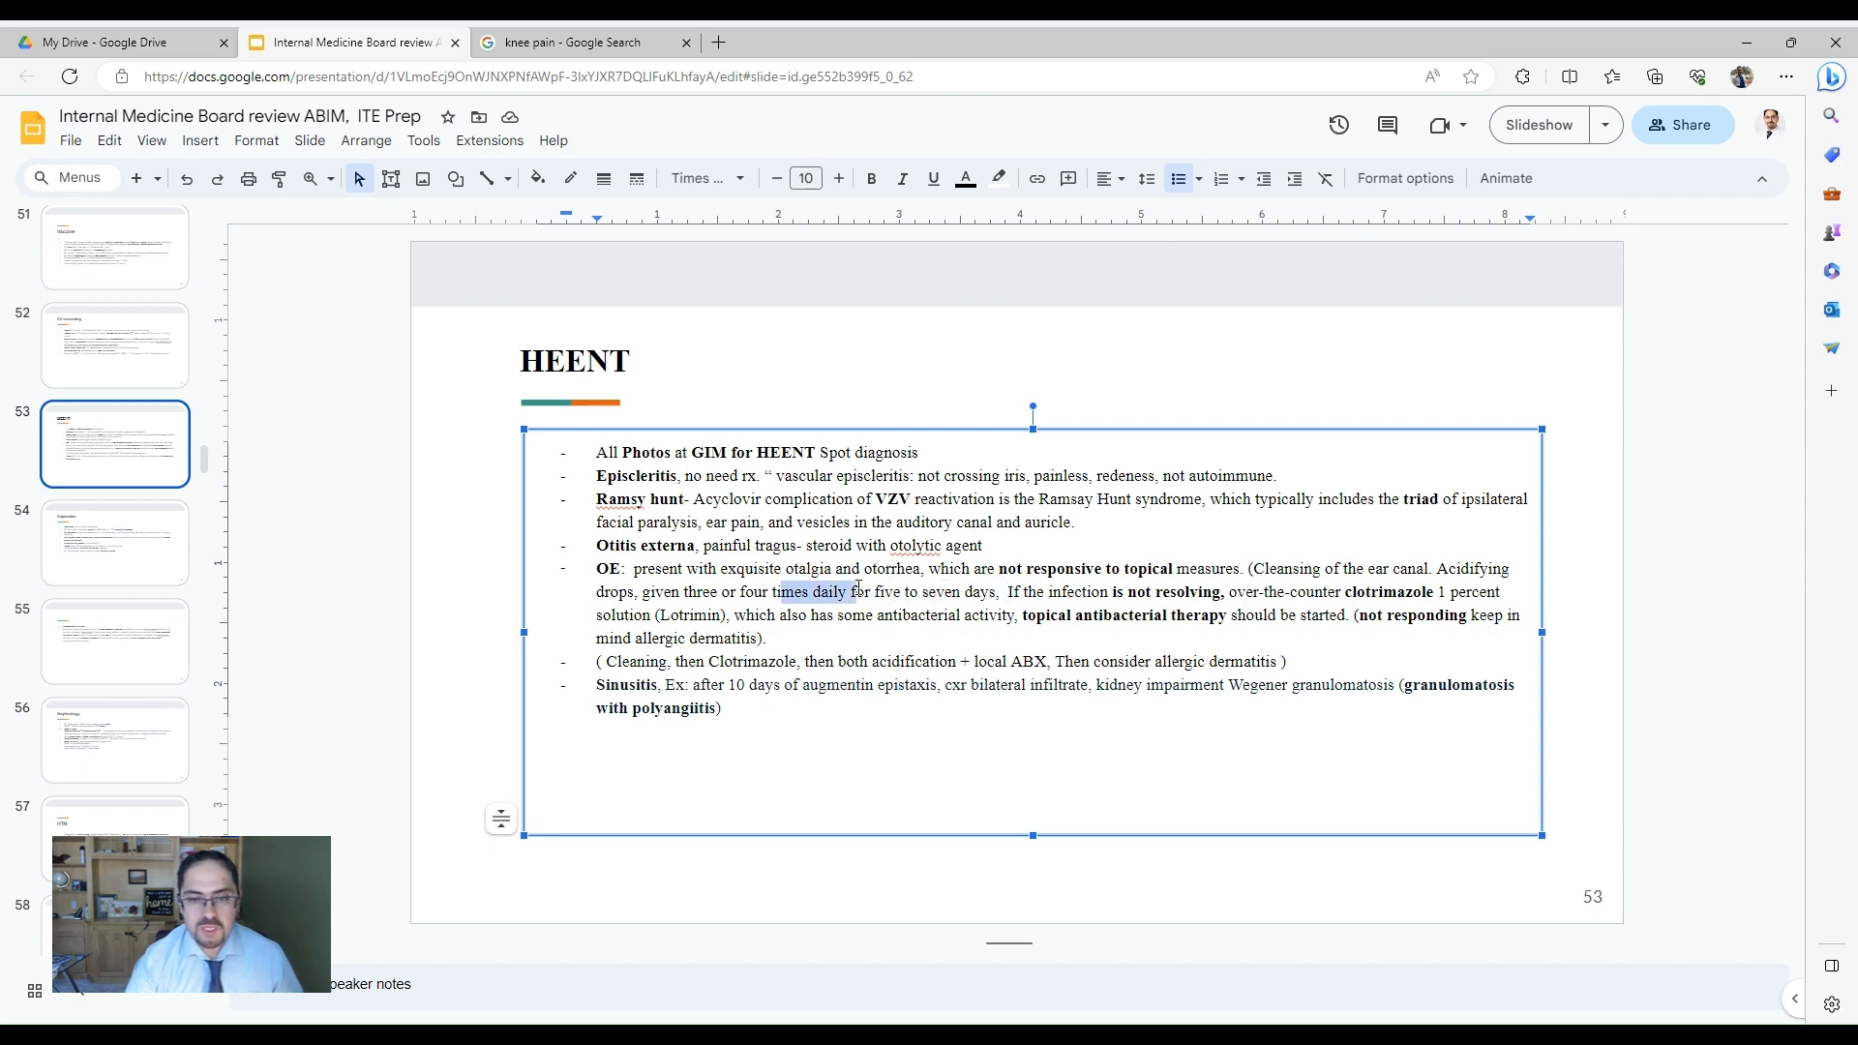
{"action": "left_click", "coordinate": [1009, 591]}
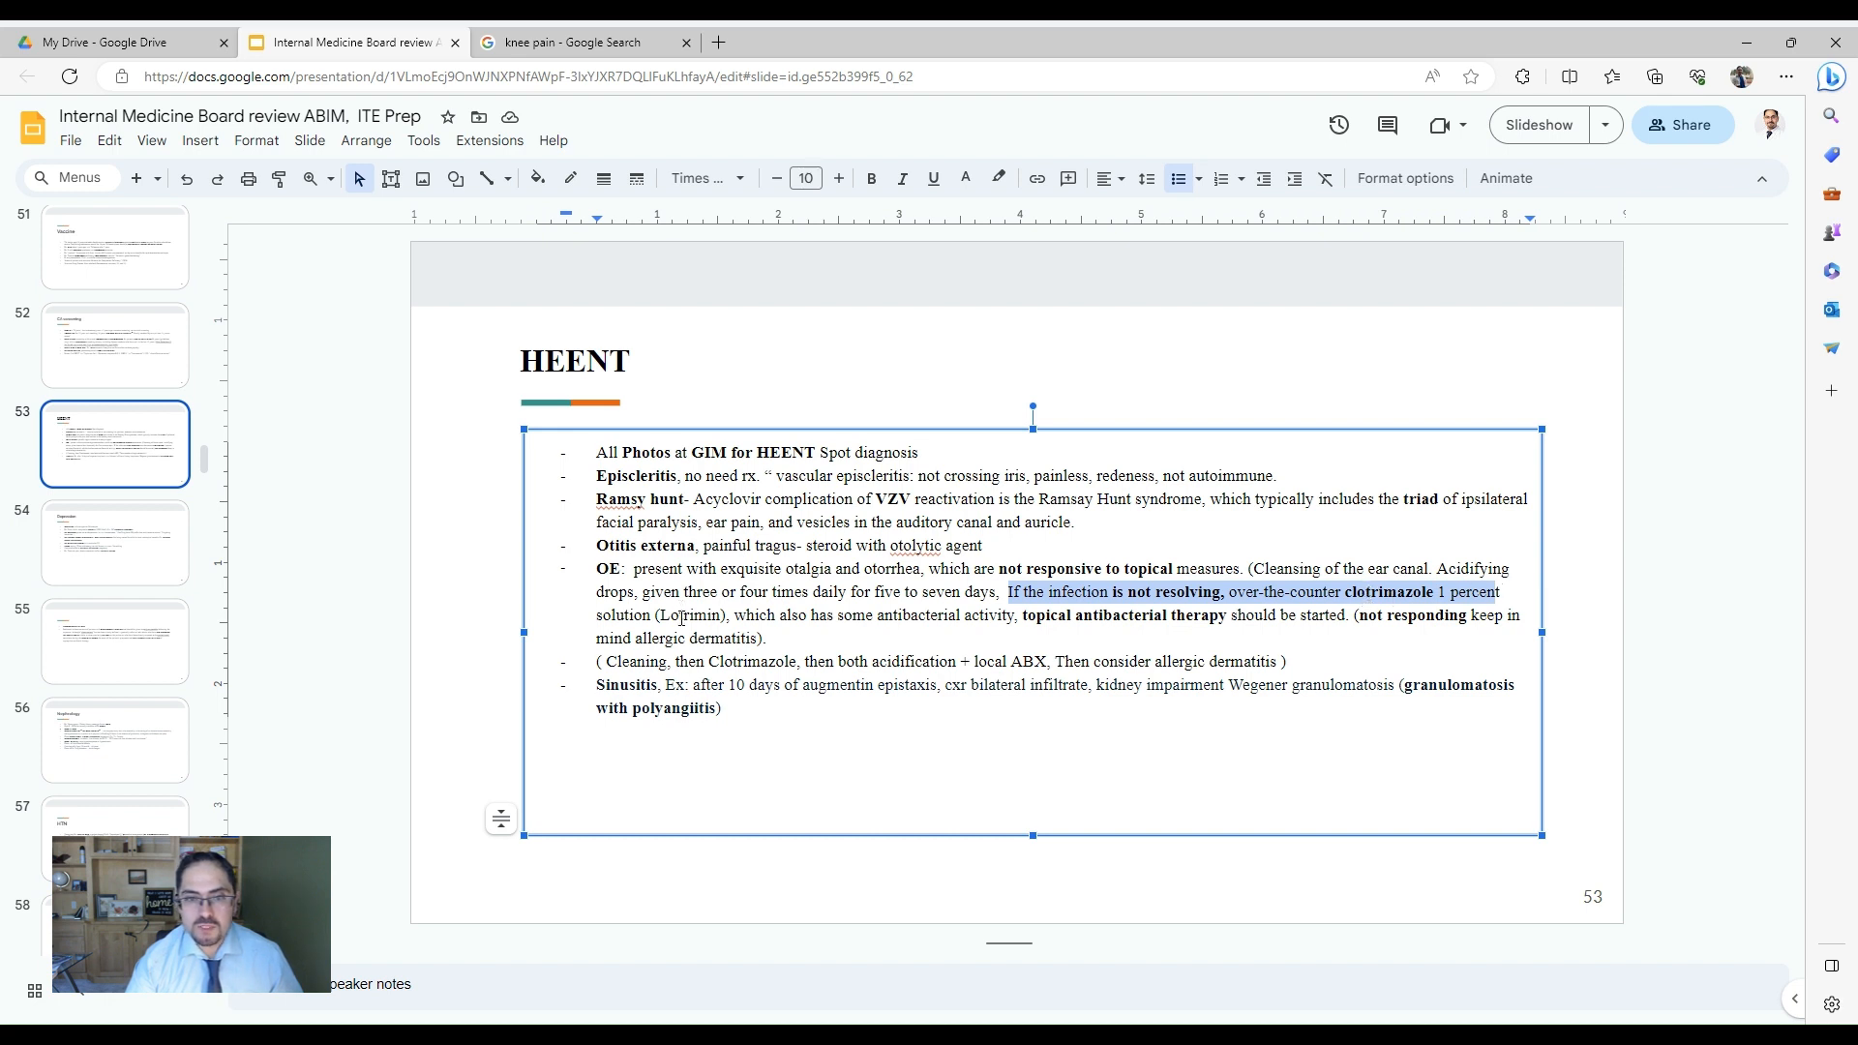
{"action": "mouse_move", "coordinate": [861, 632]}
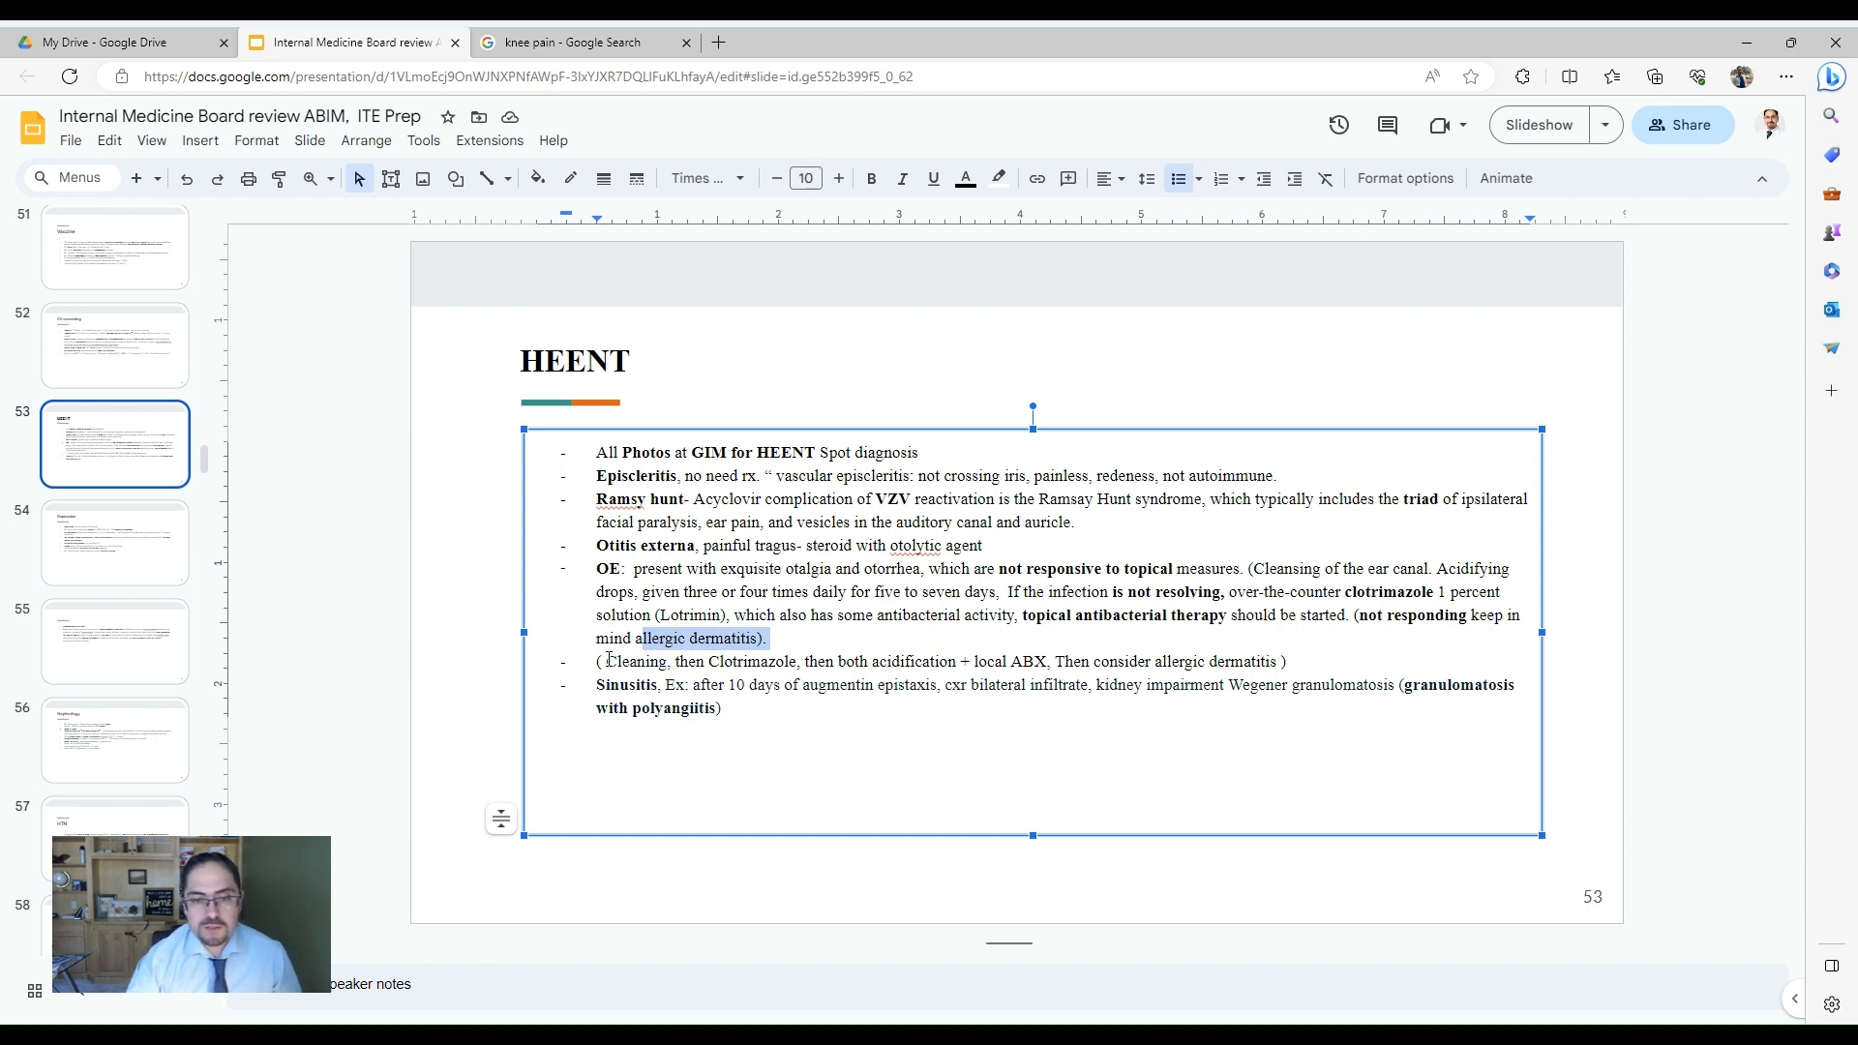
- Select 'Cleaning' and the next word in the otitis externa treatment sequence line
{"action": "double_click", "coordinate": [637, 661]}
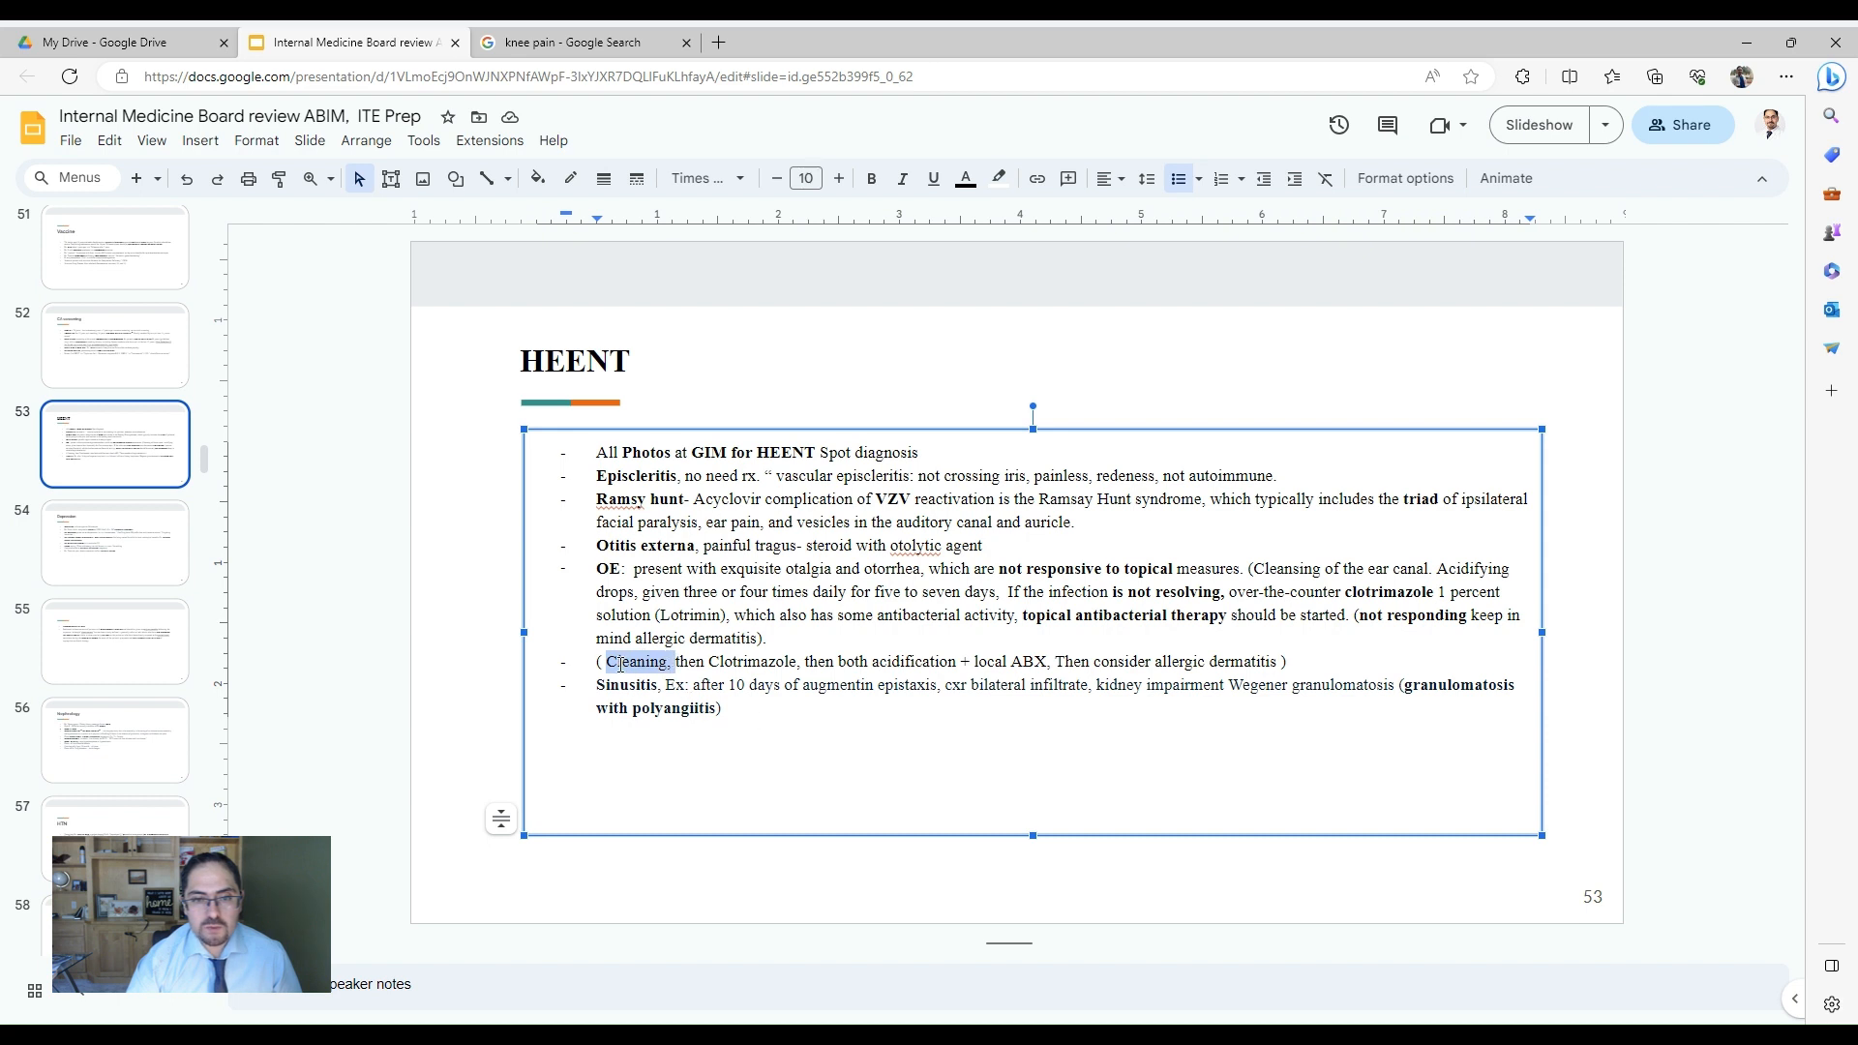
{"action": "double_click", "coordinate": [753, 660]}
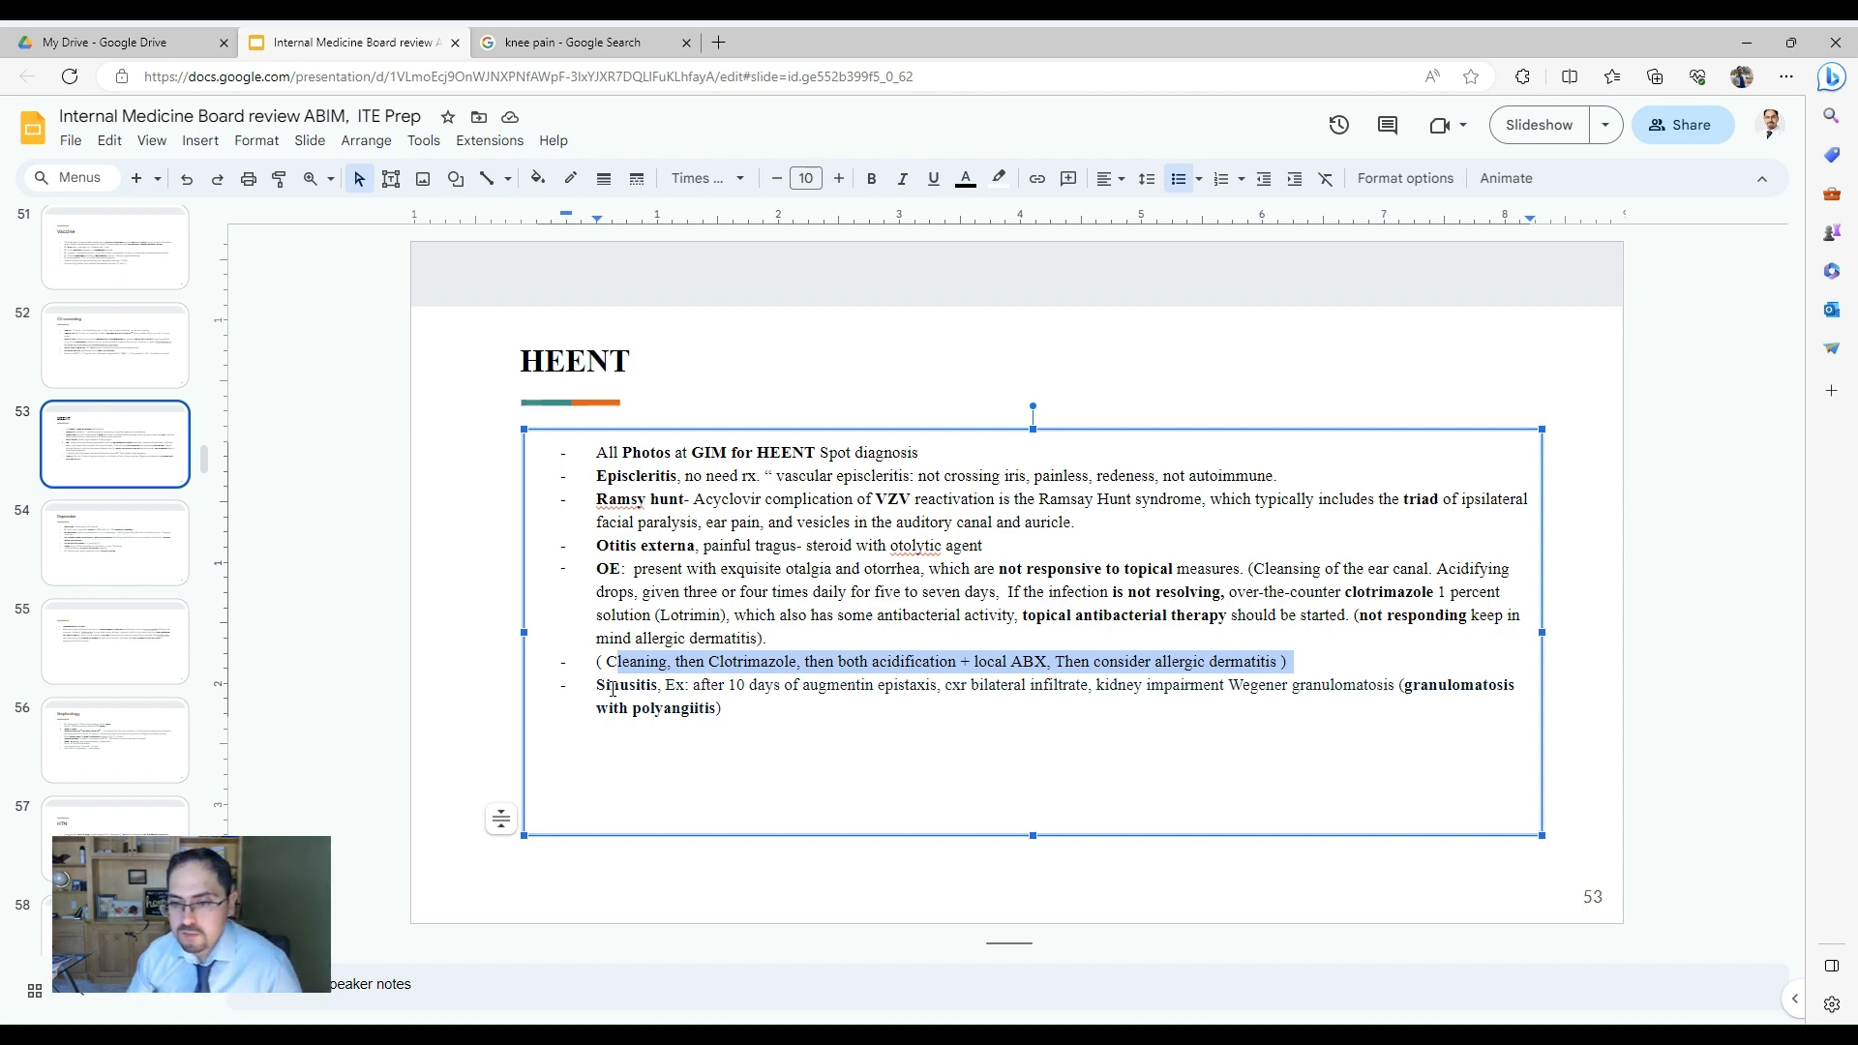
{"action": "mouse_move", "coordinate": [1589, 634]}
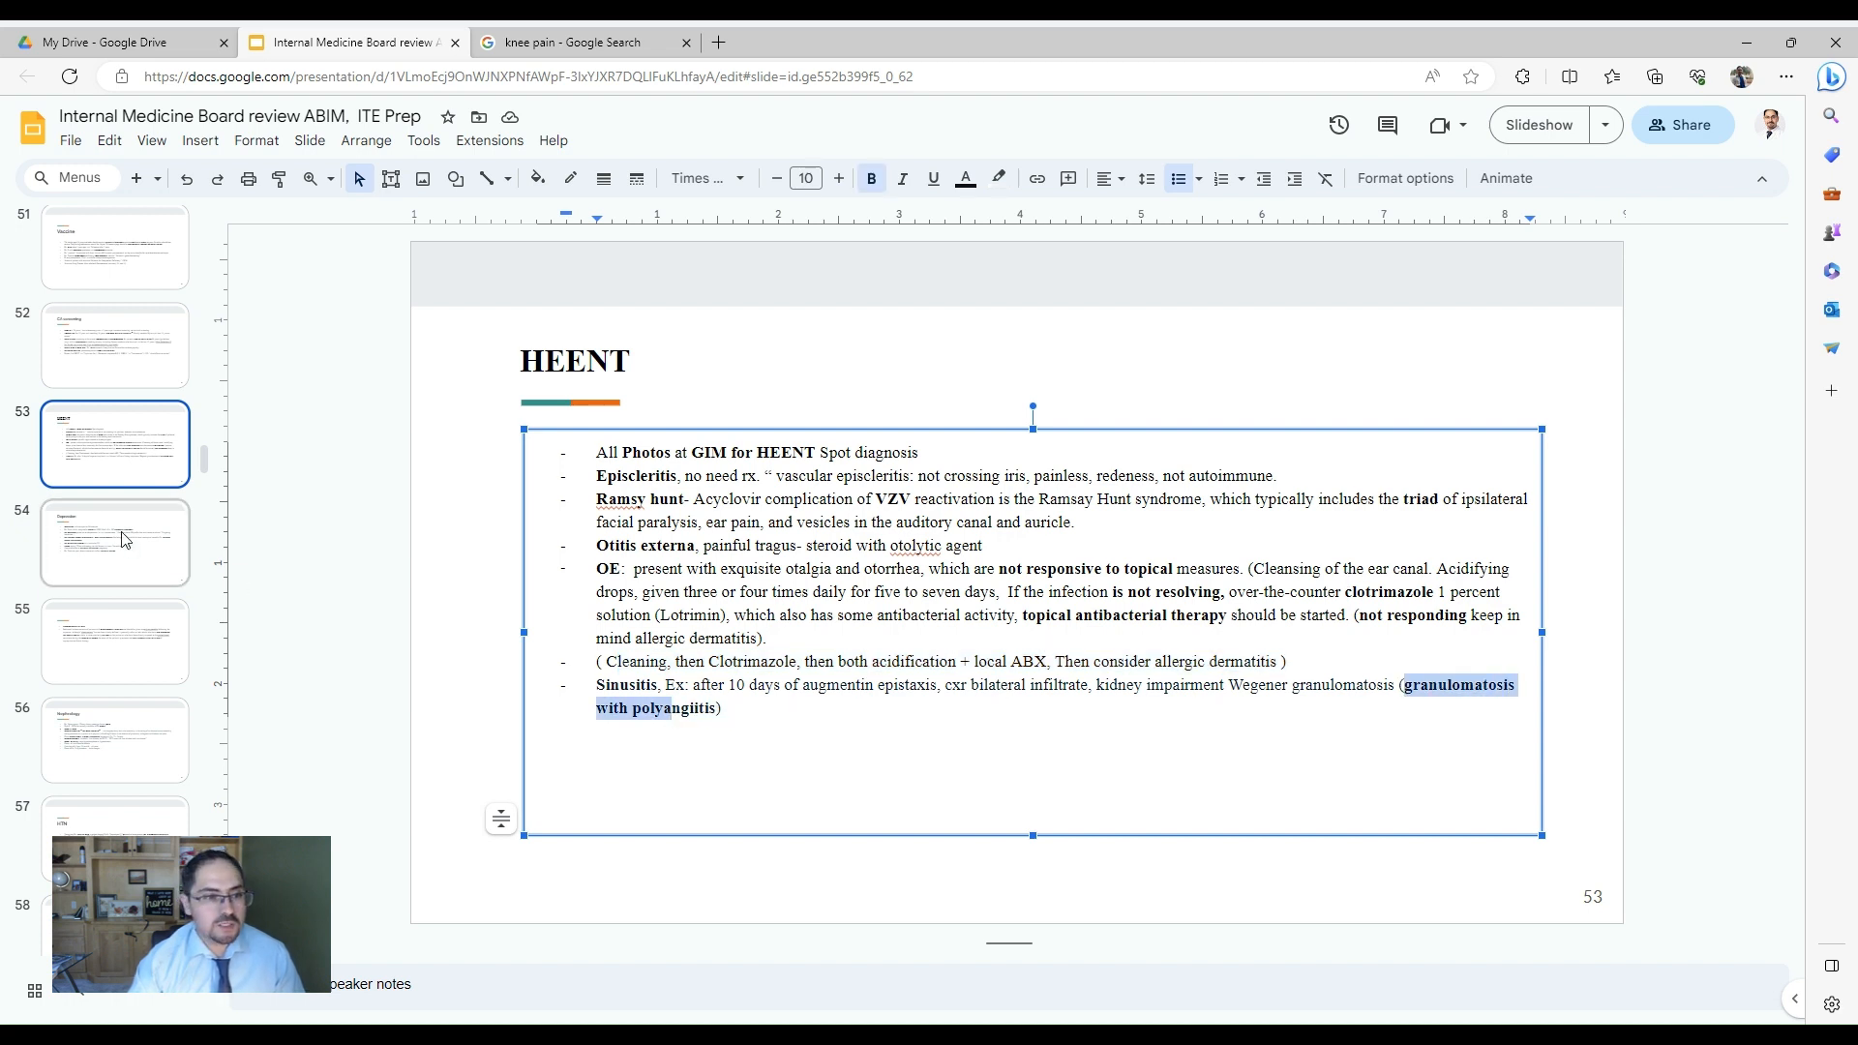
{"action": "left_click", "coordinate": [114, 542]}
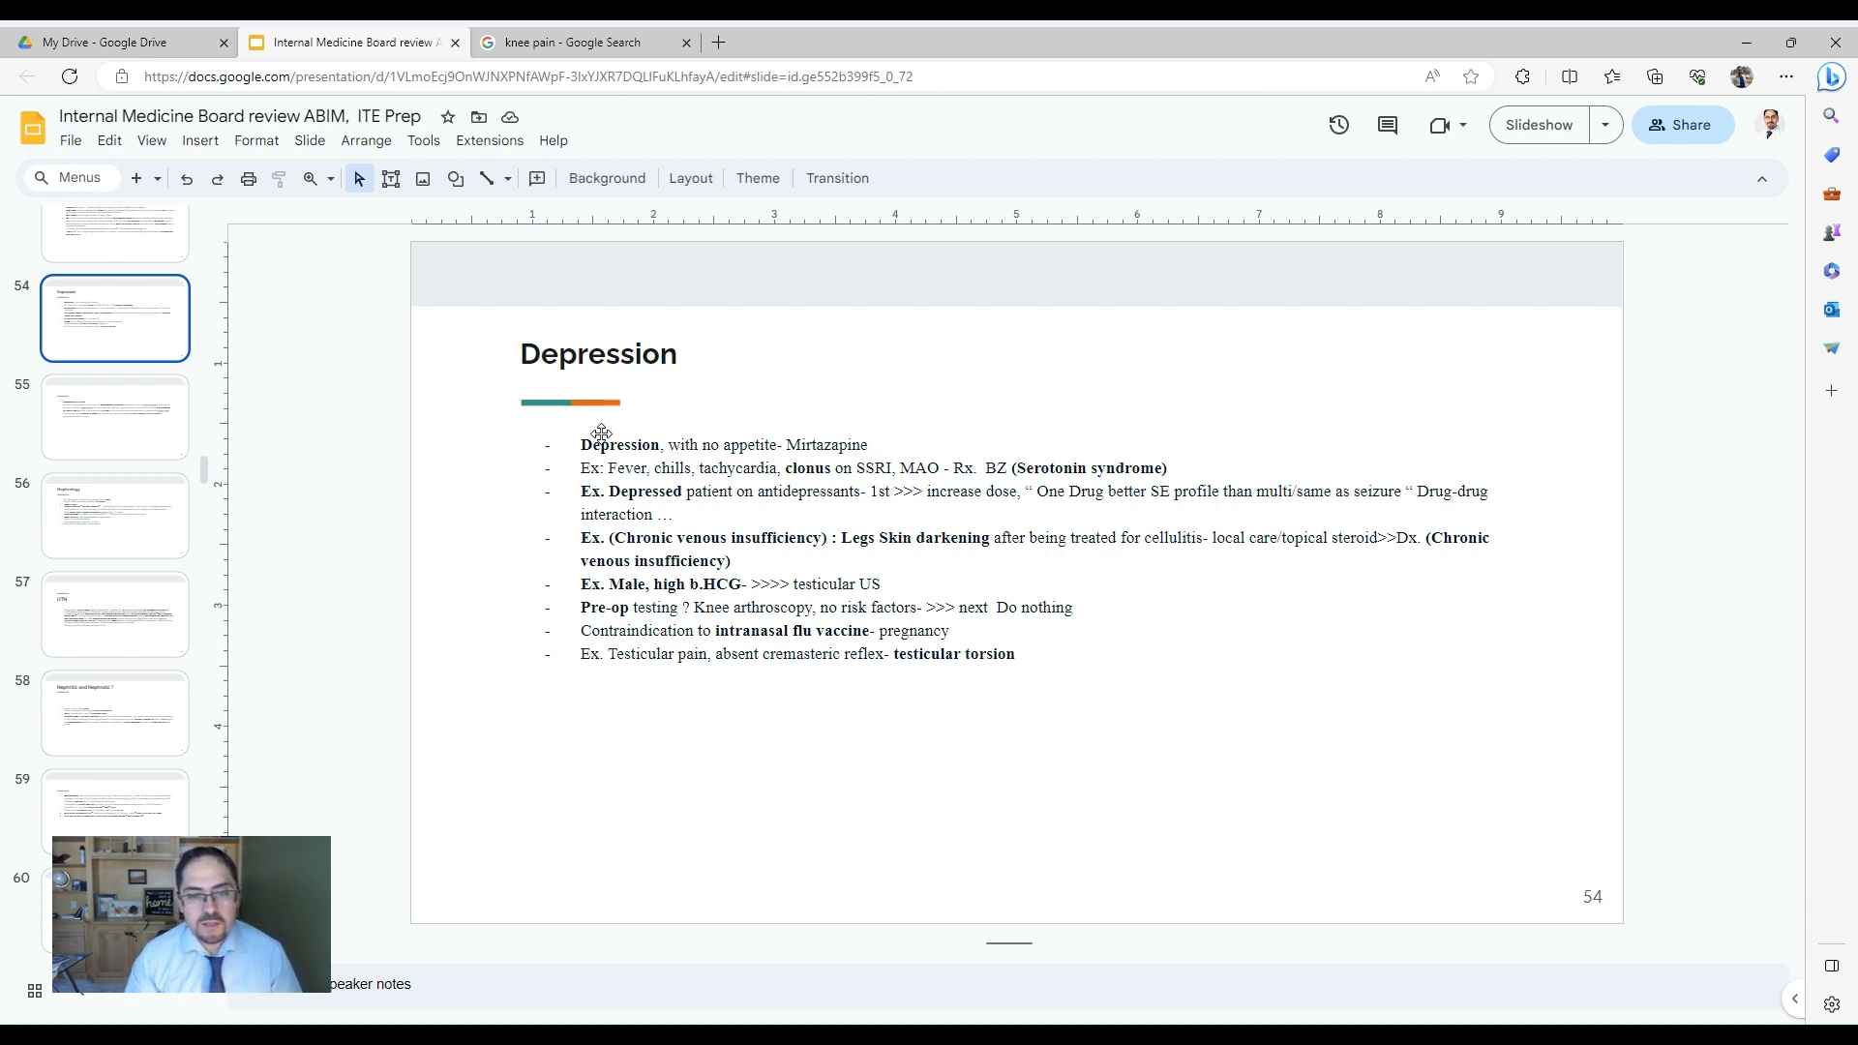
{"action": "mouse_move", "coordinate": [985, 699]}
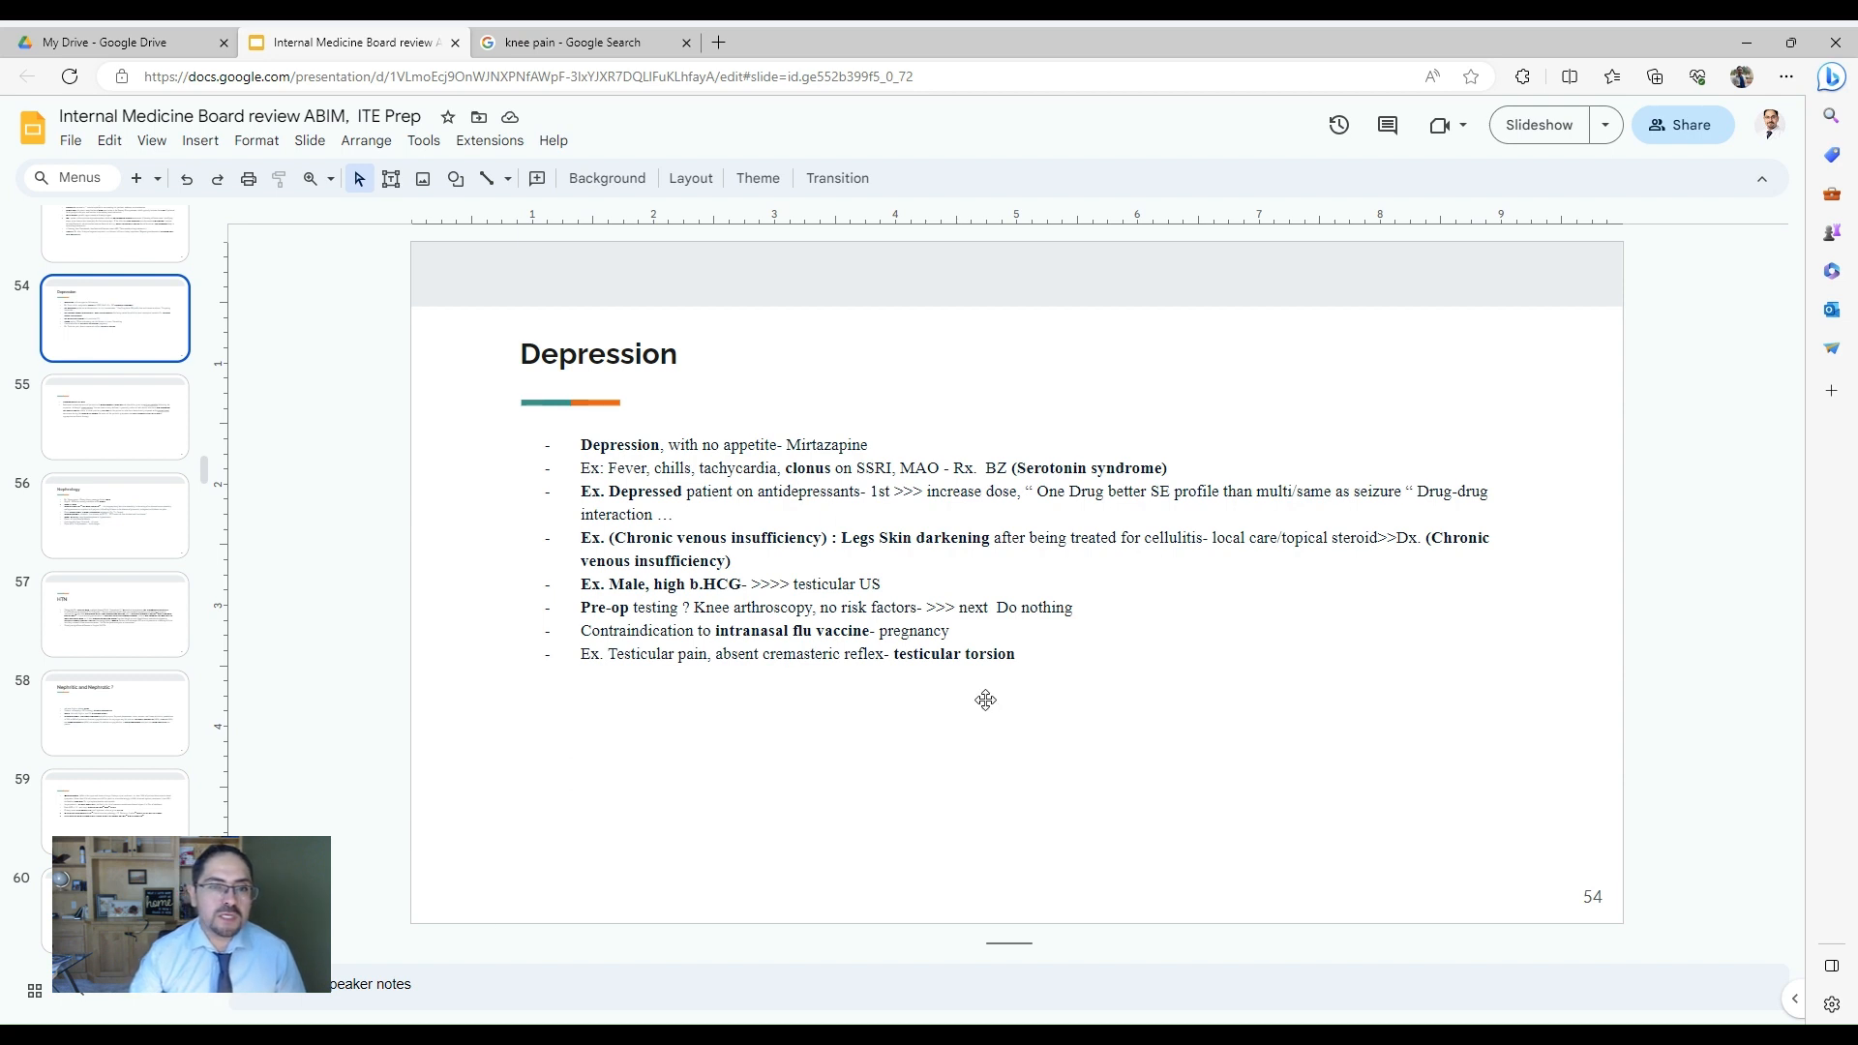
{"action": "mouse_move", "coordinate": [852, 641]}
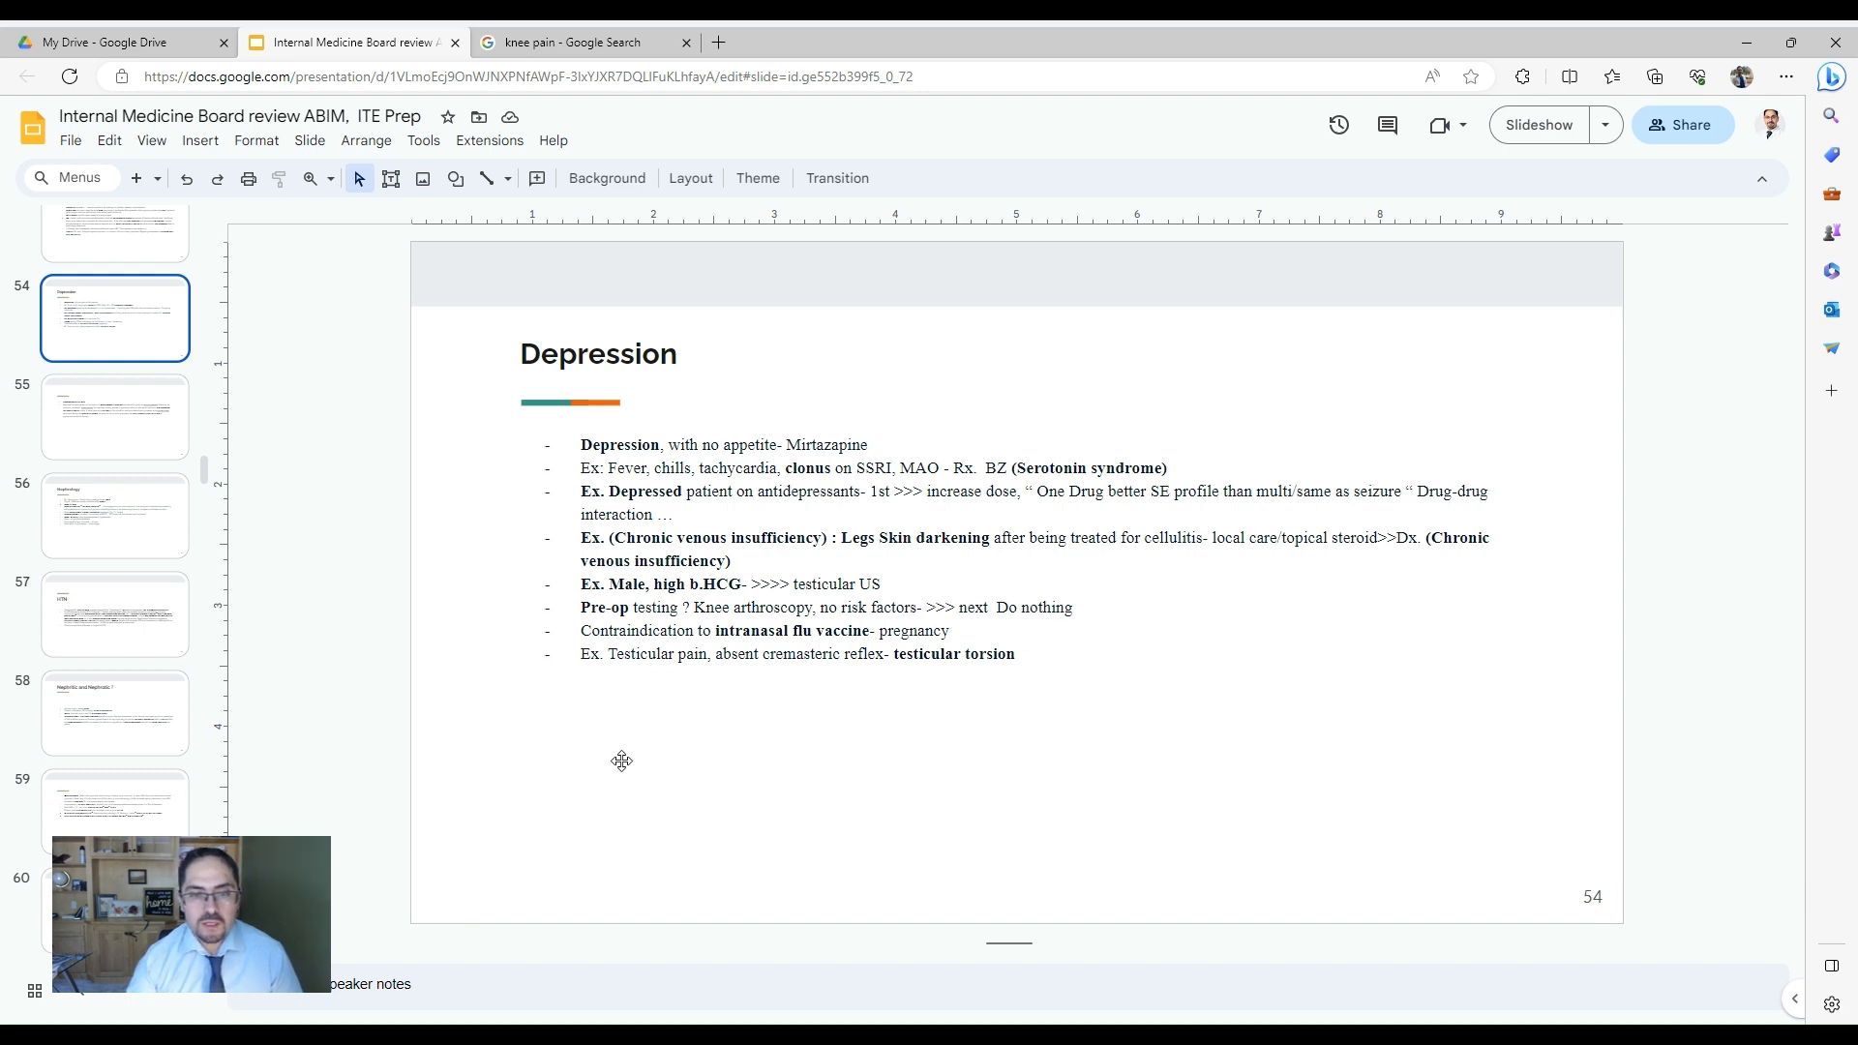
{"action": "mouse_move", "coordinate": [601, 682]}
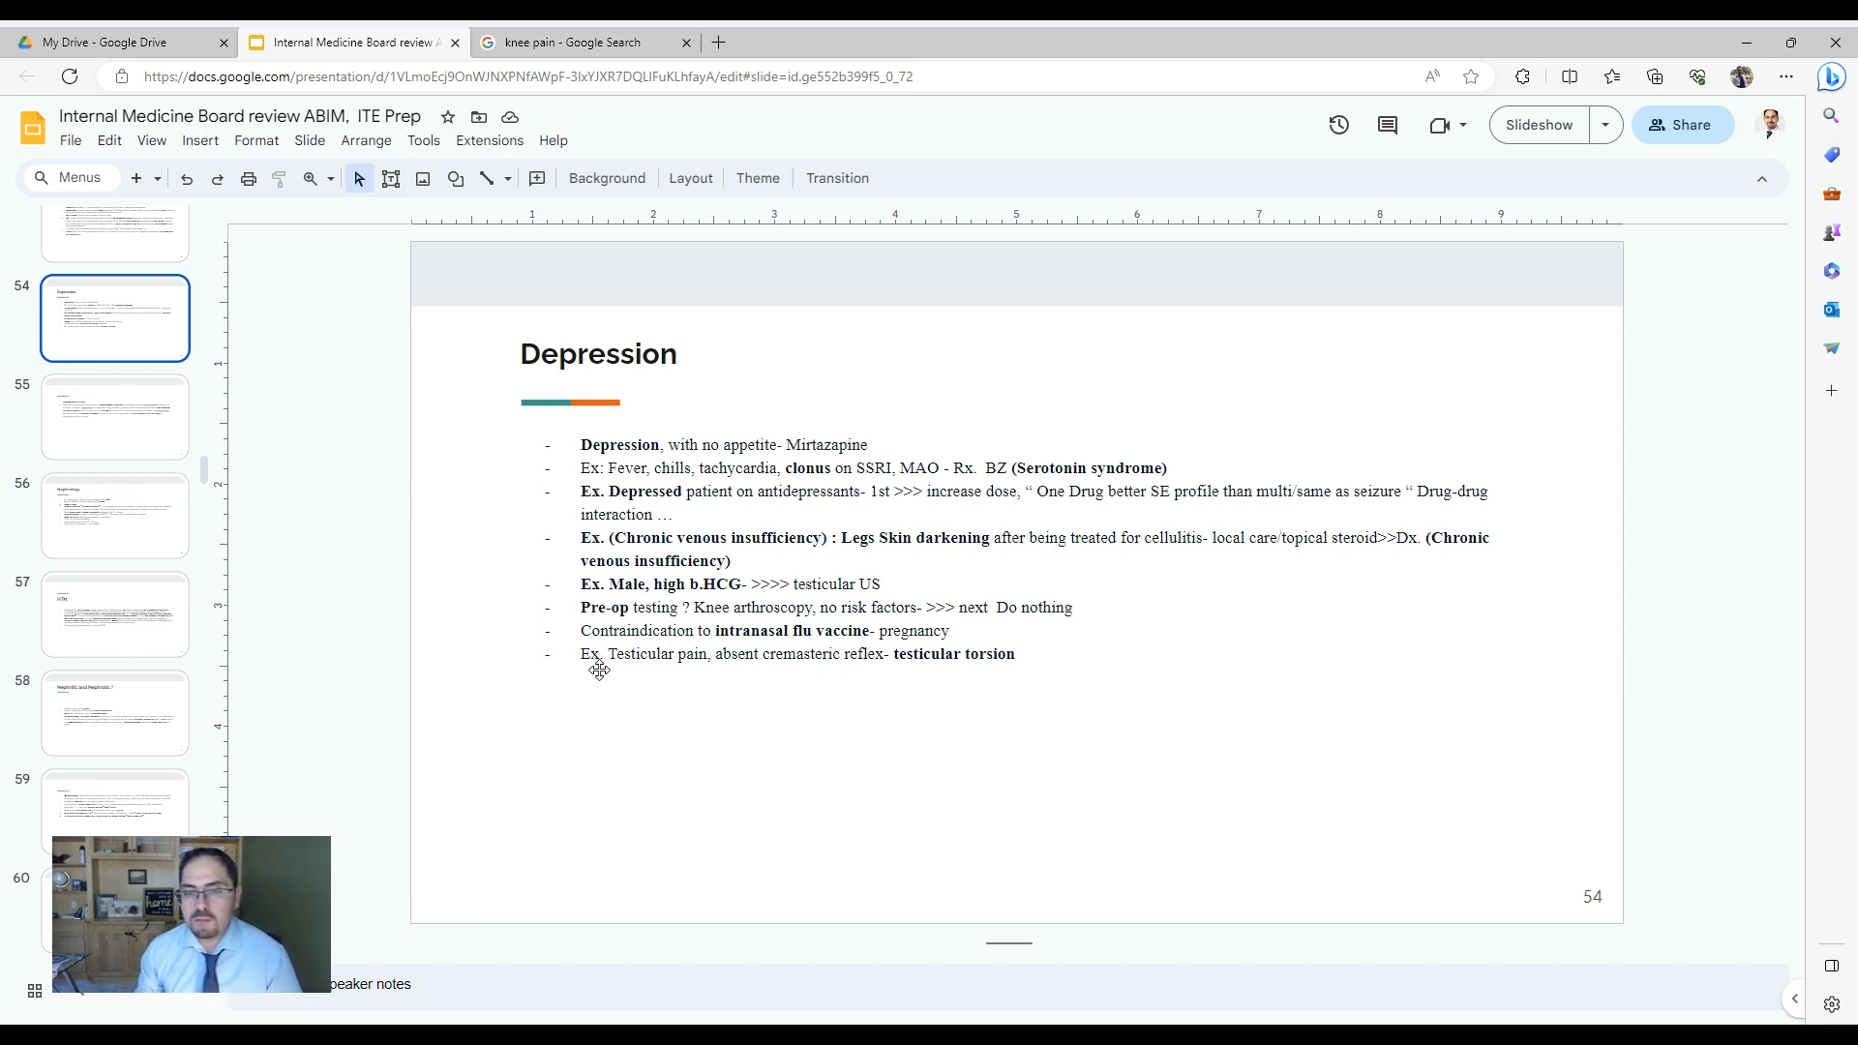
{"action": "mouse_move", "coordinate": [949, 743]}
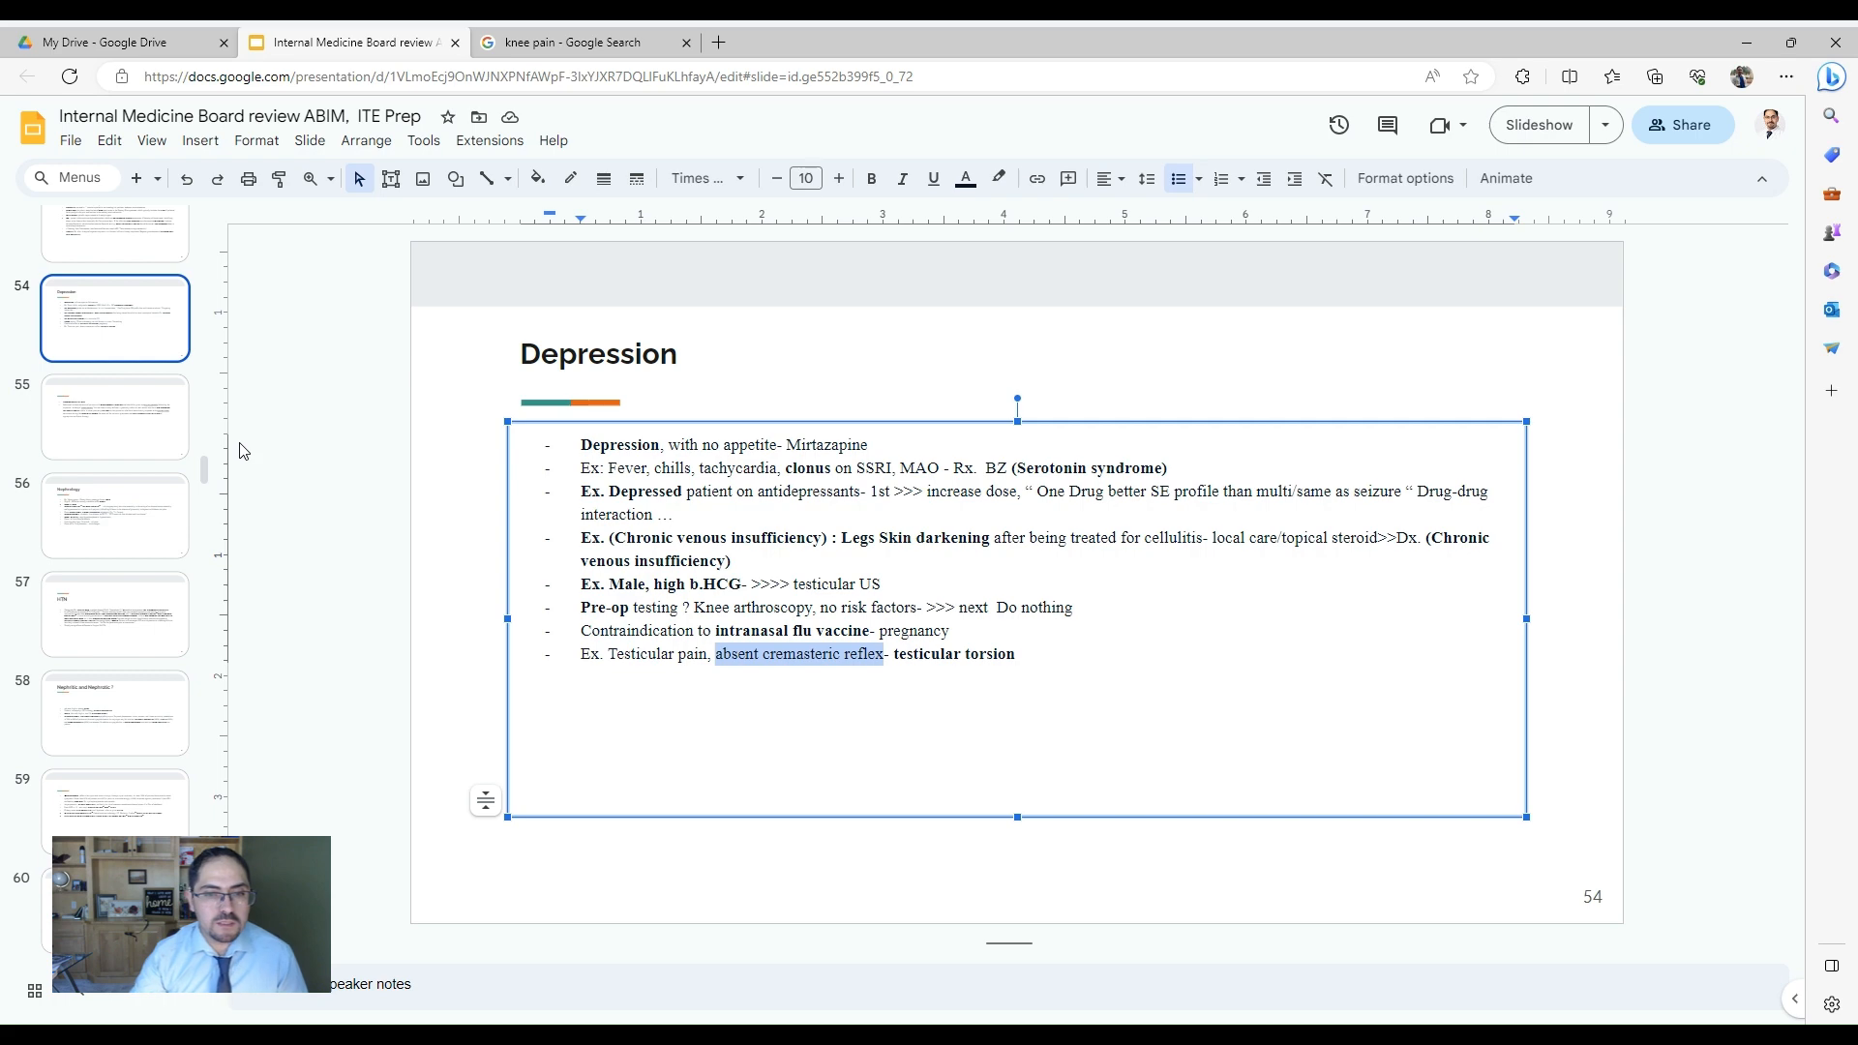
{"action": "mouse_move", "coordinate": [130, 419]}
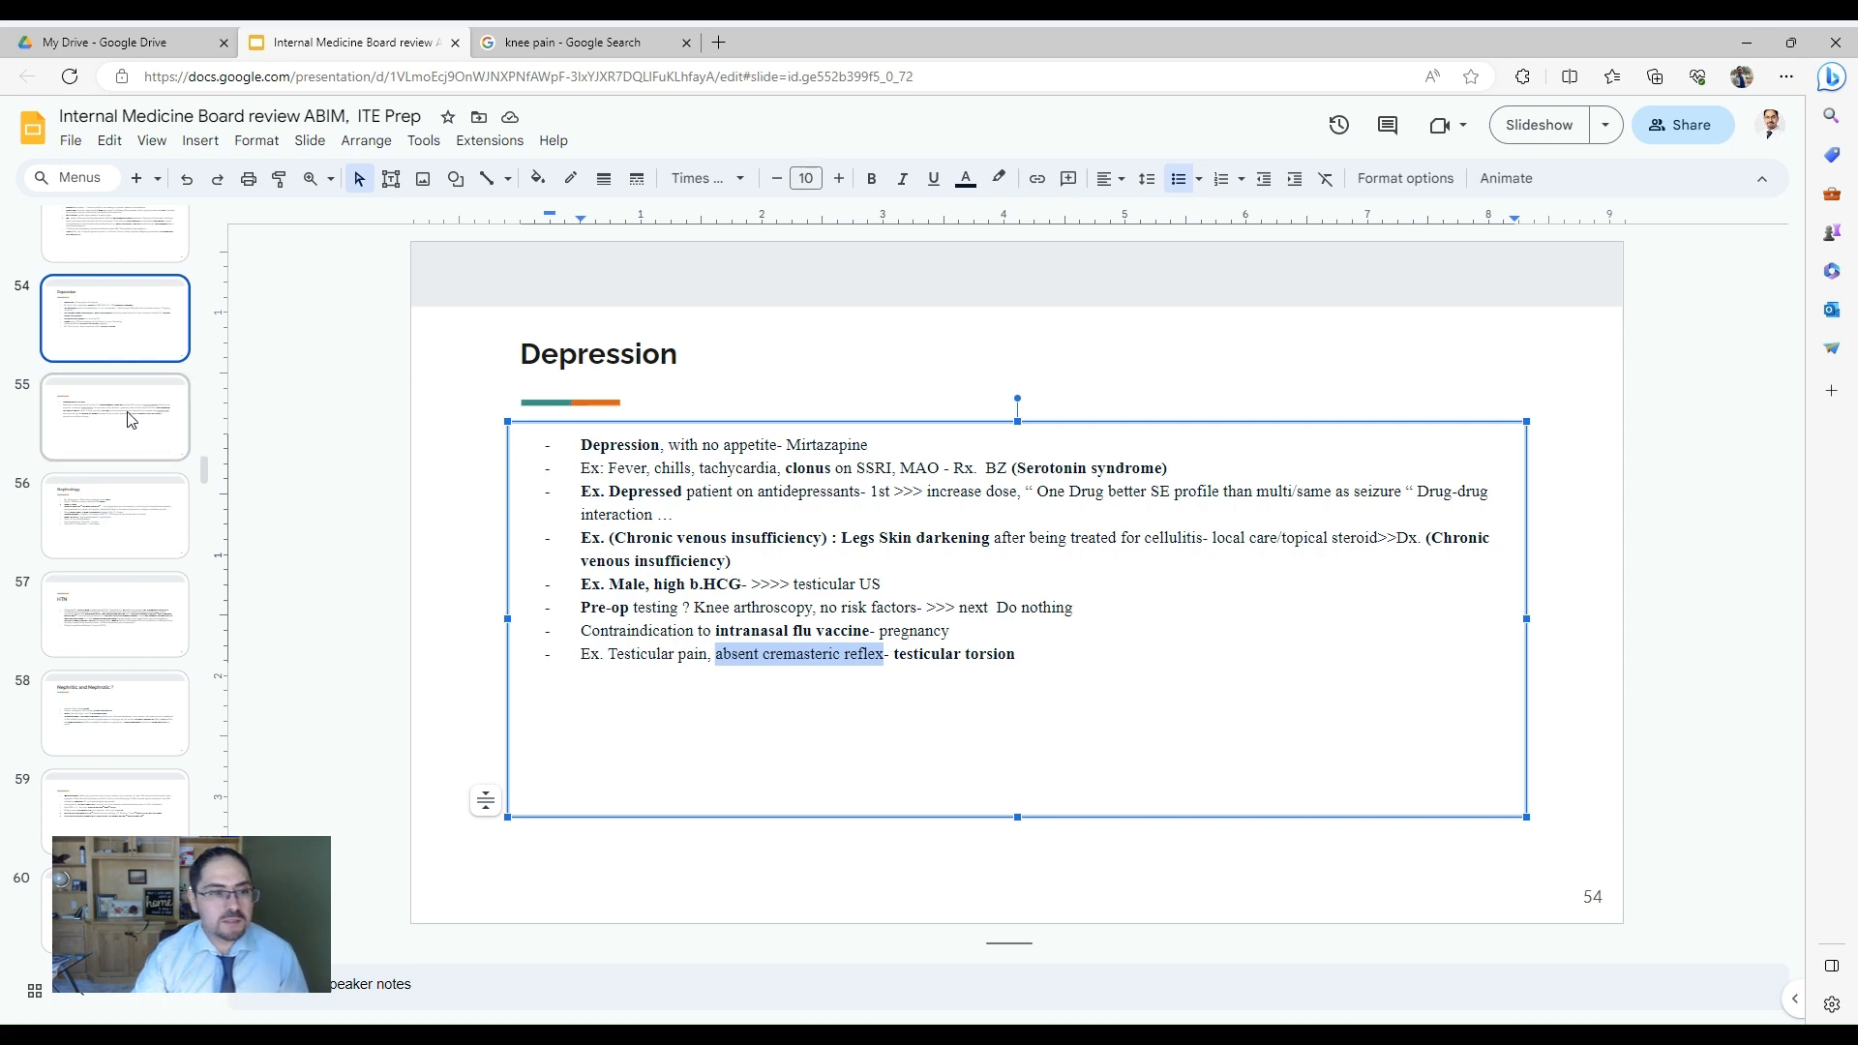
- Glance at chemoprophylaxis slide 55 and Depression slide 54, then show Nephrology slide 56
{"action": "left_click", "coordinate": [115, 417]}
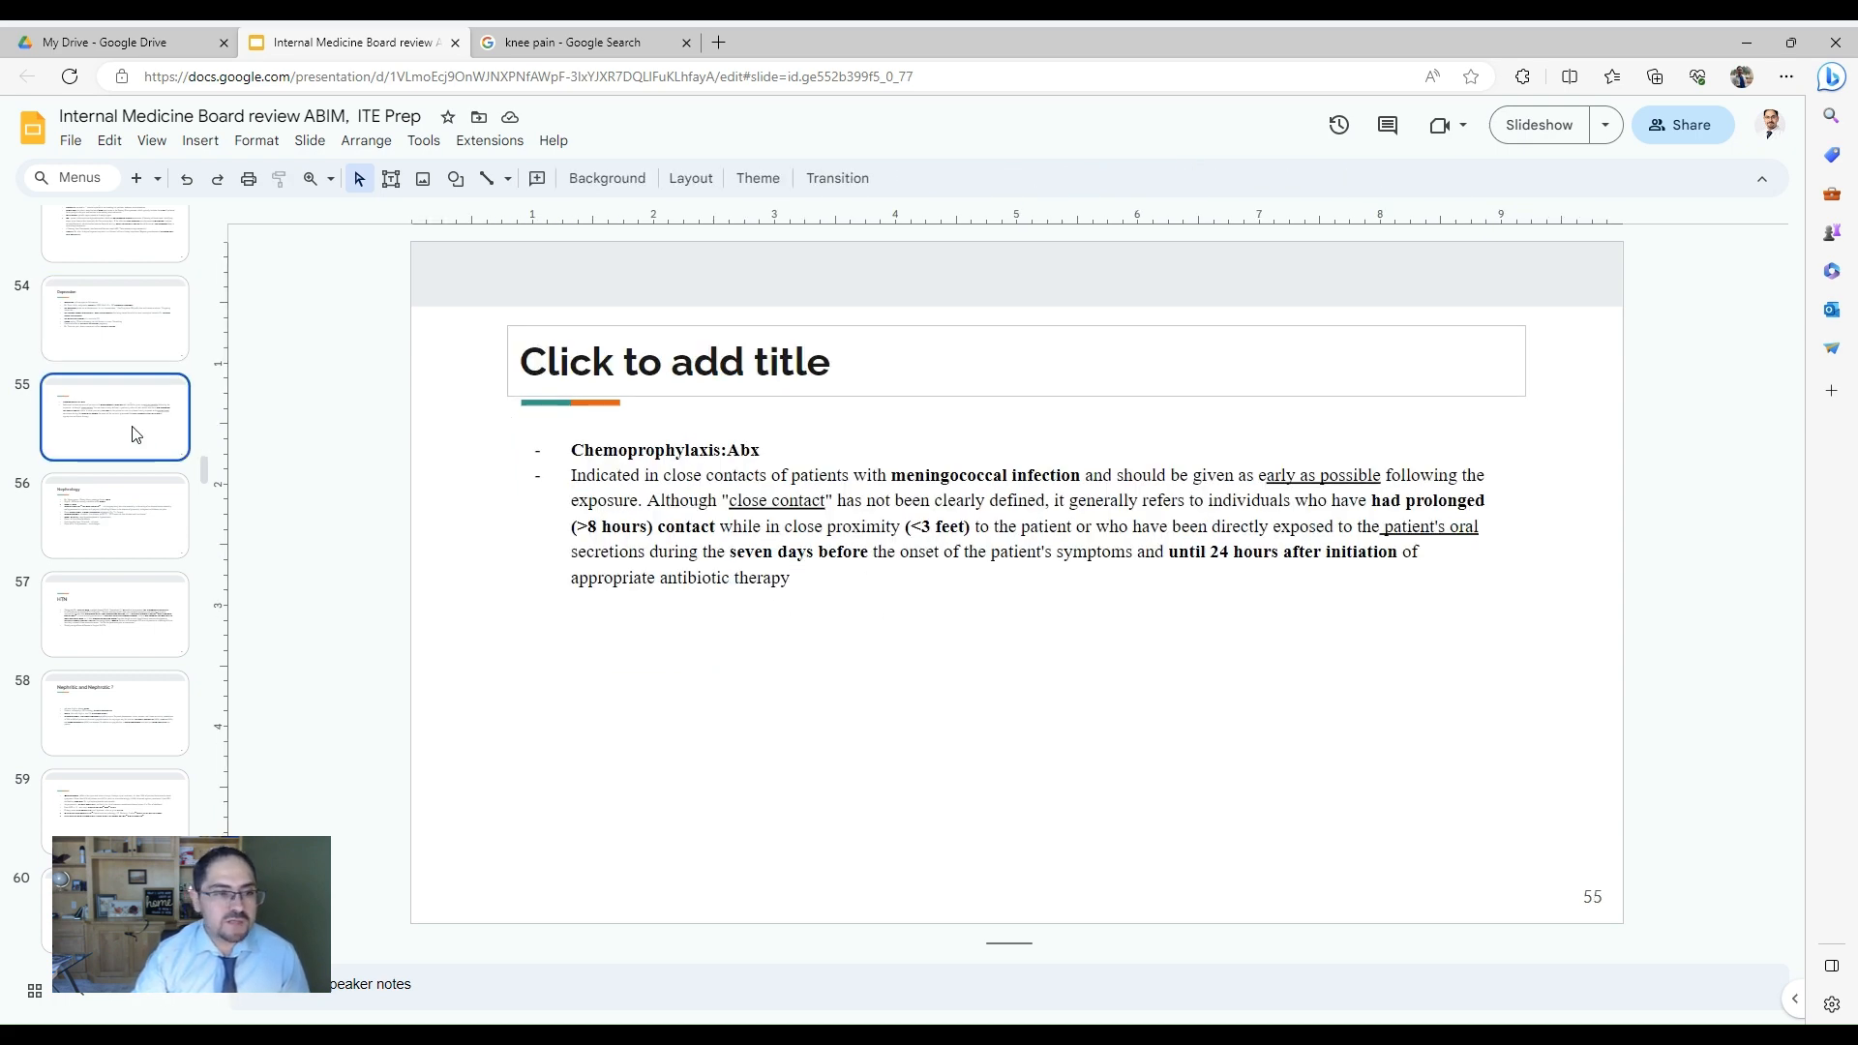
{"action": "left_click", "coordinate": [114, 319]}
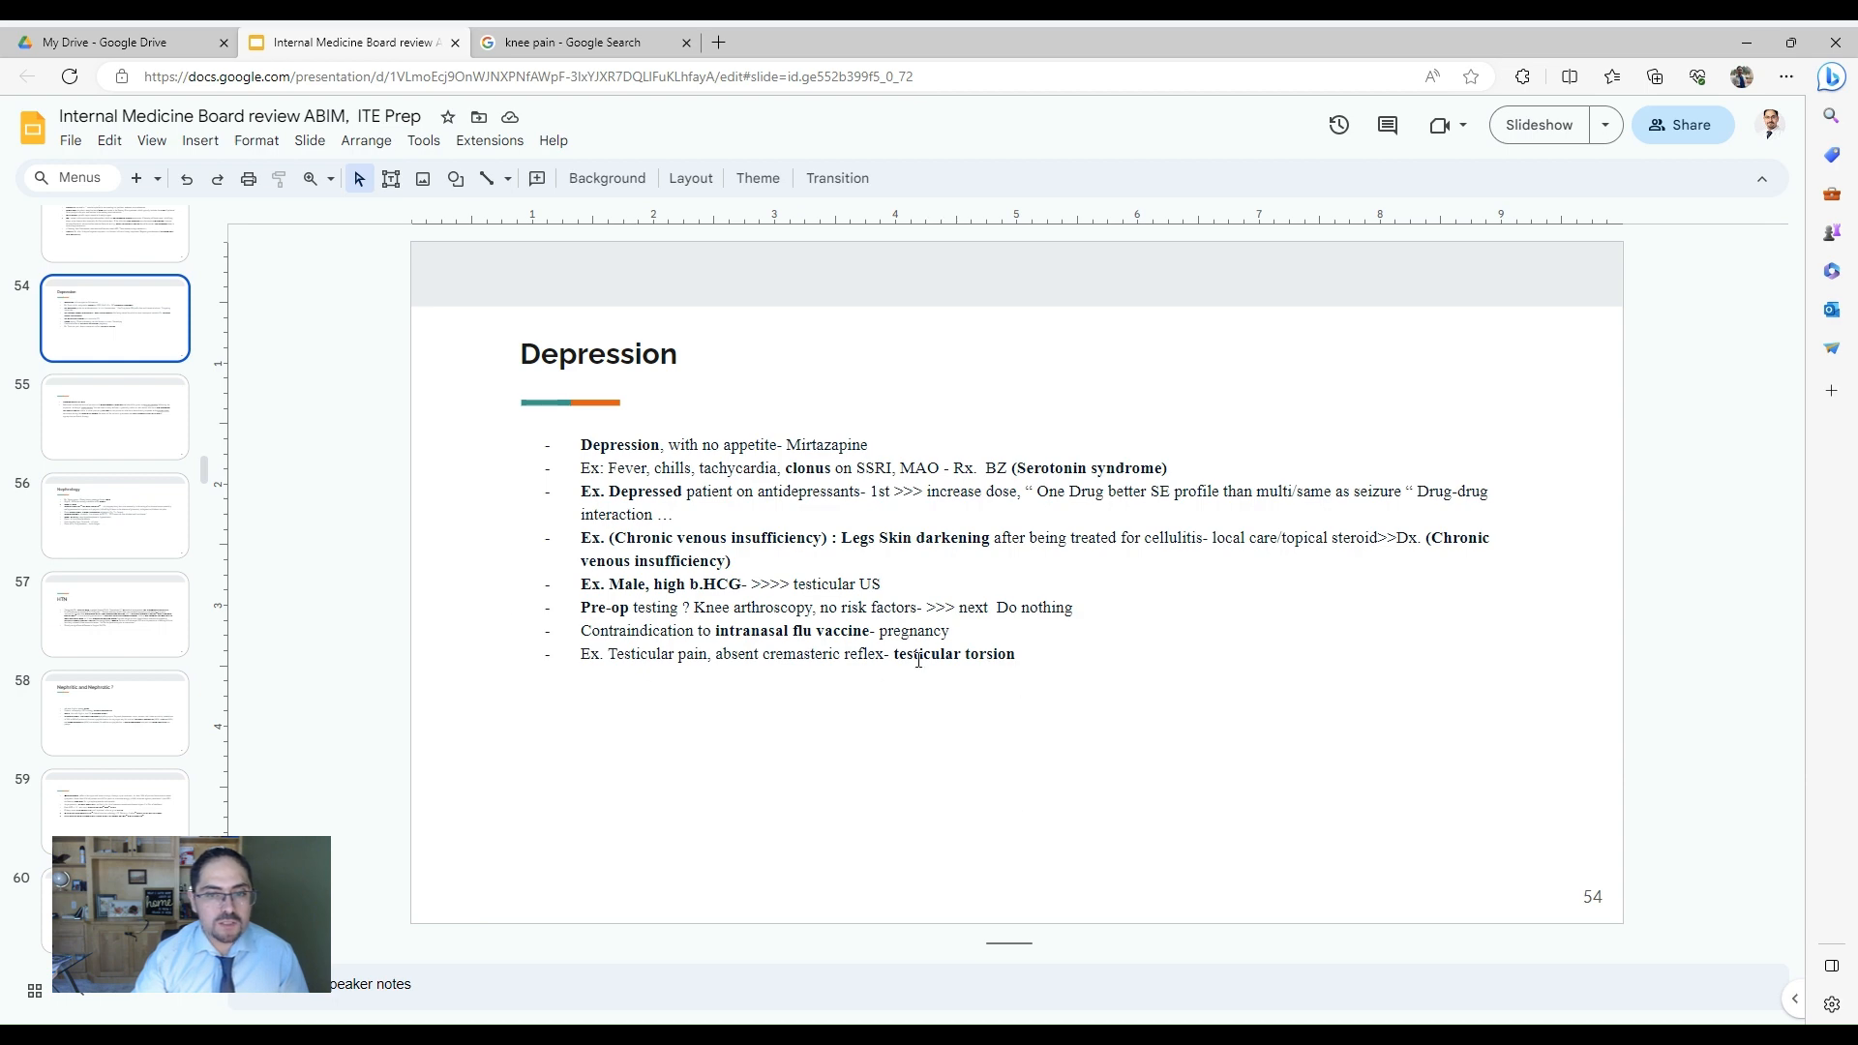
{"action": "left_click", "coordinate": [115, 516]}
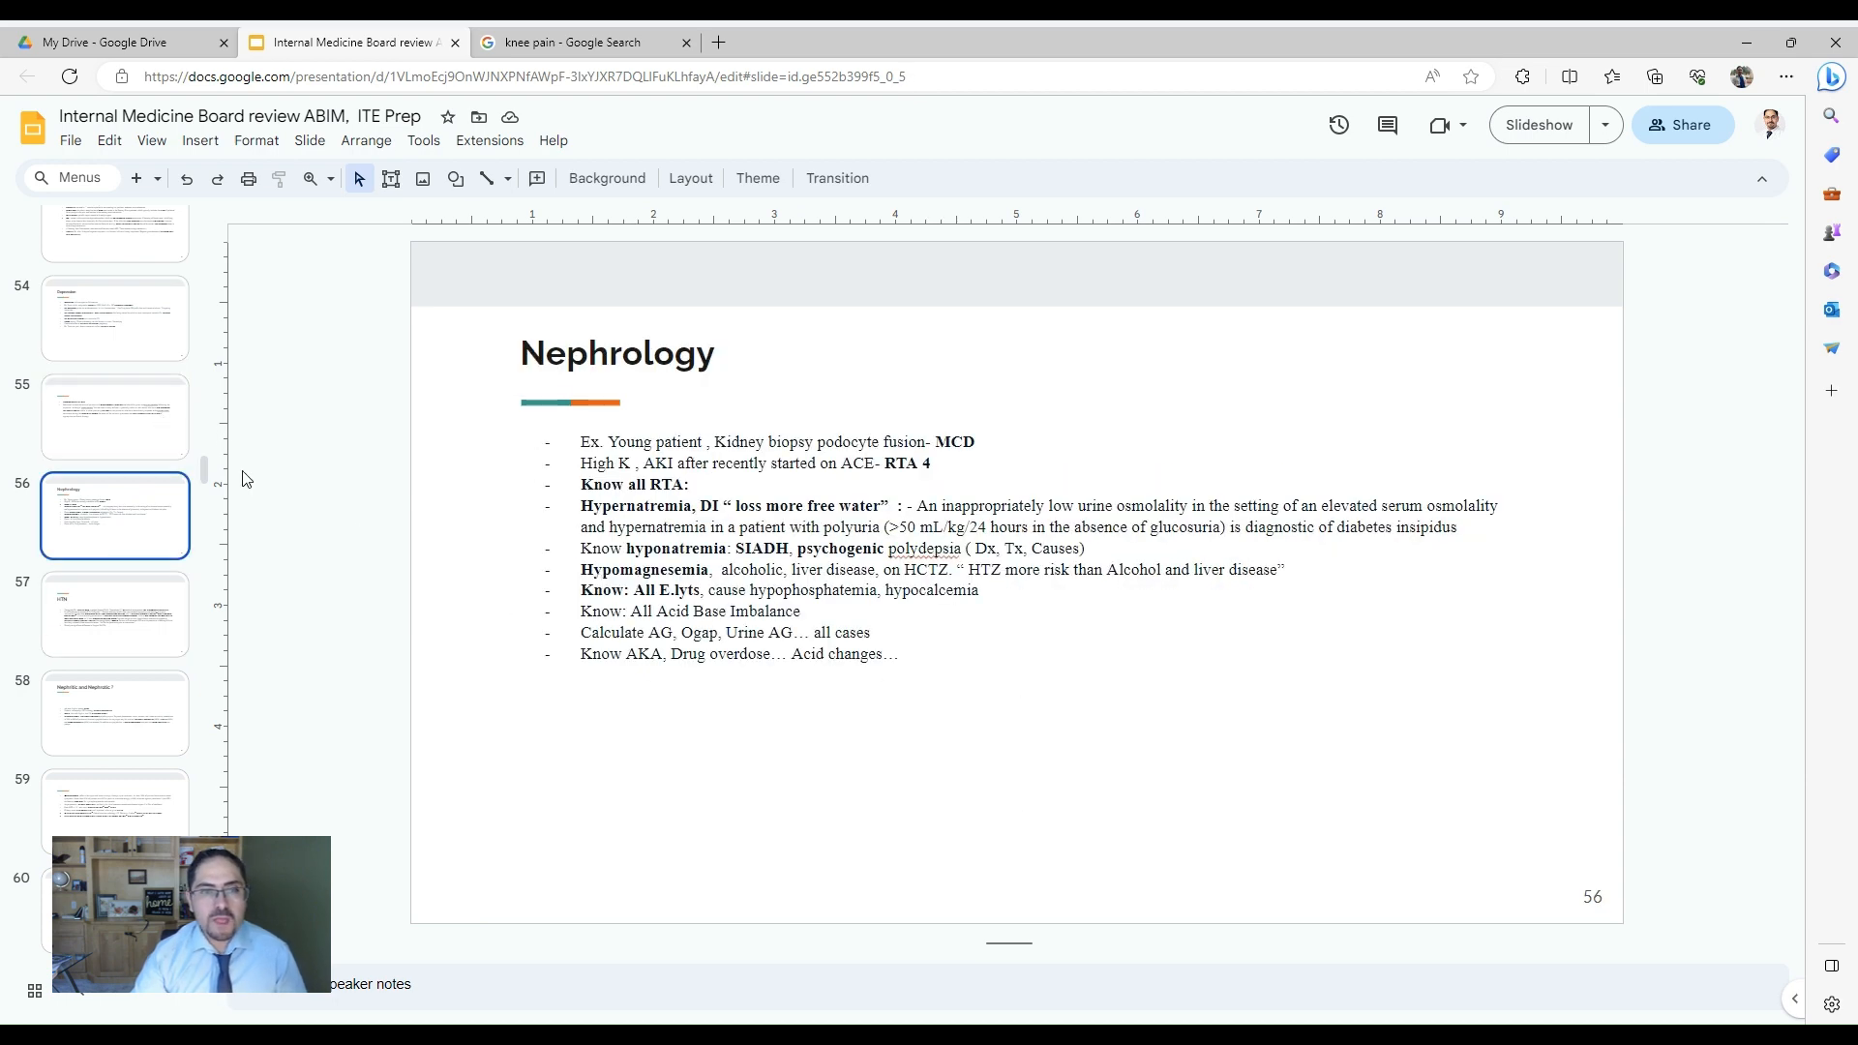
- Return to meningococcal chemoprophylaxis slide 55 from Nephrology slide 56
{"action": "left_click", "coordinate": [114, 417]}
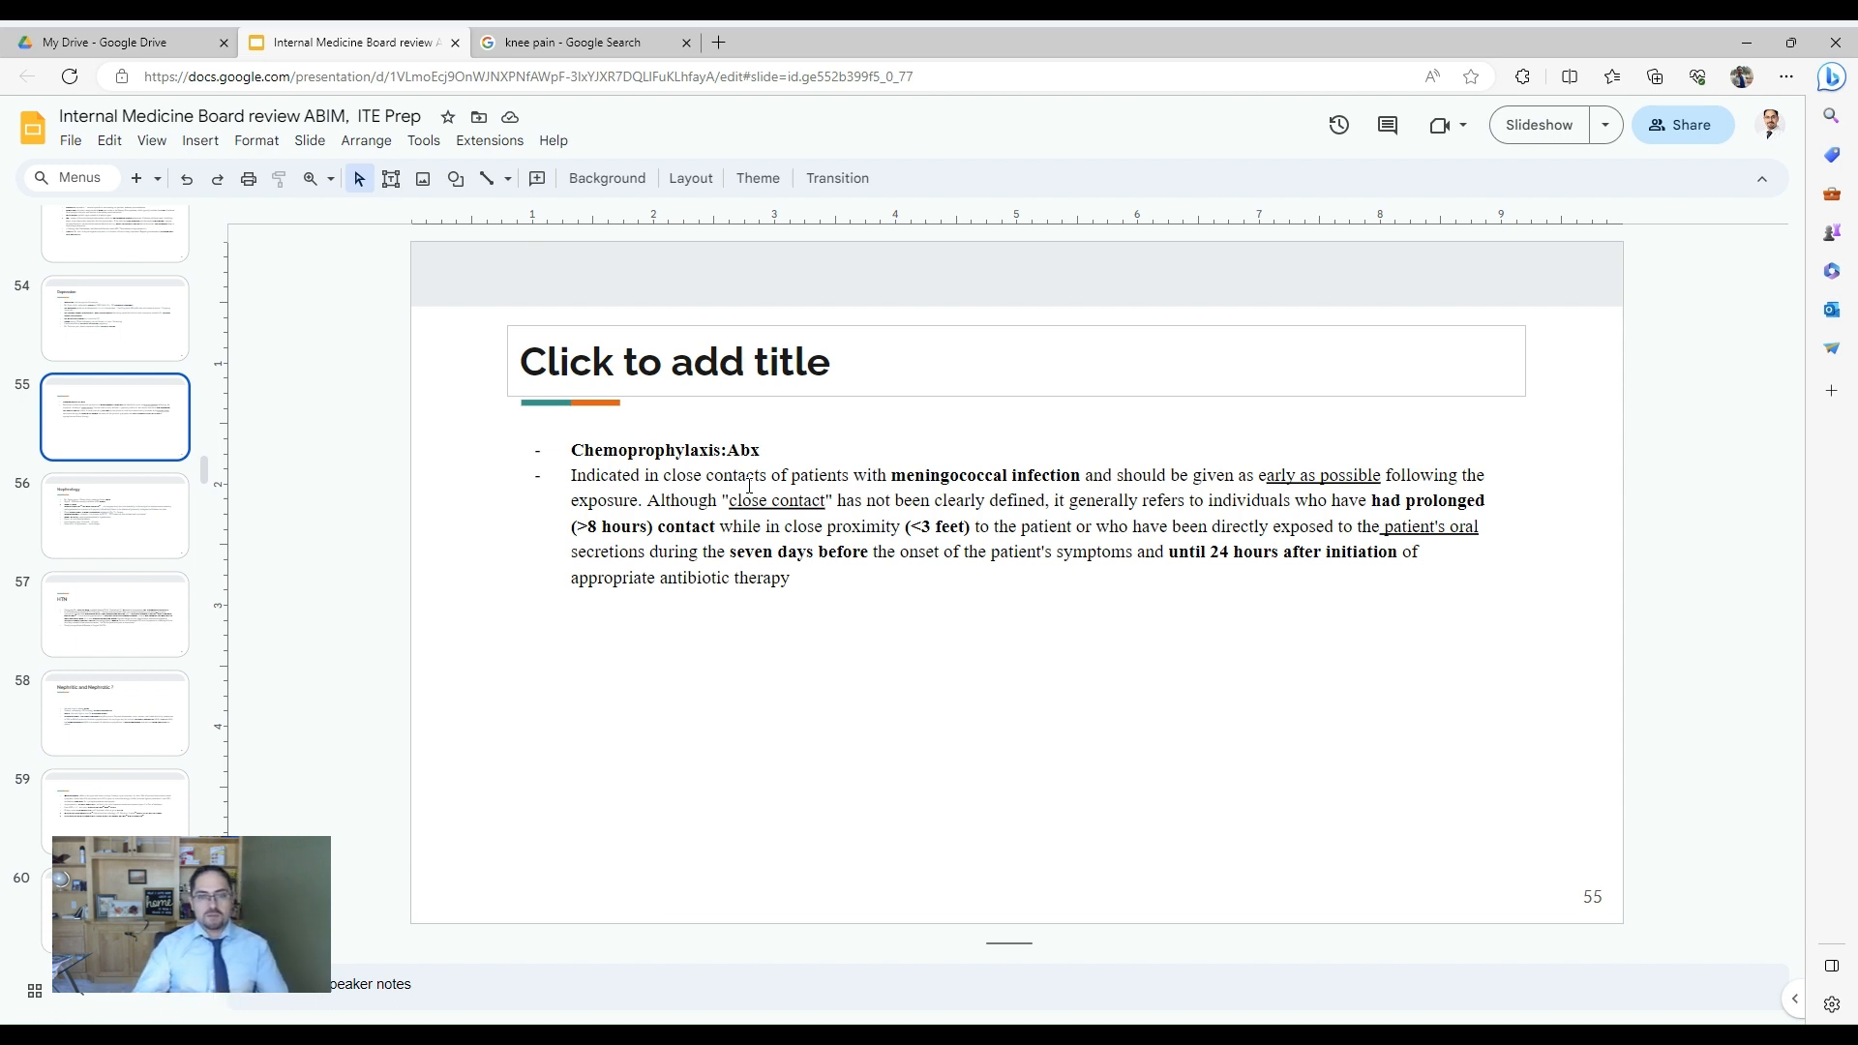
{"action": "mouse_move", "coordinate": [1054, 460]}
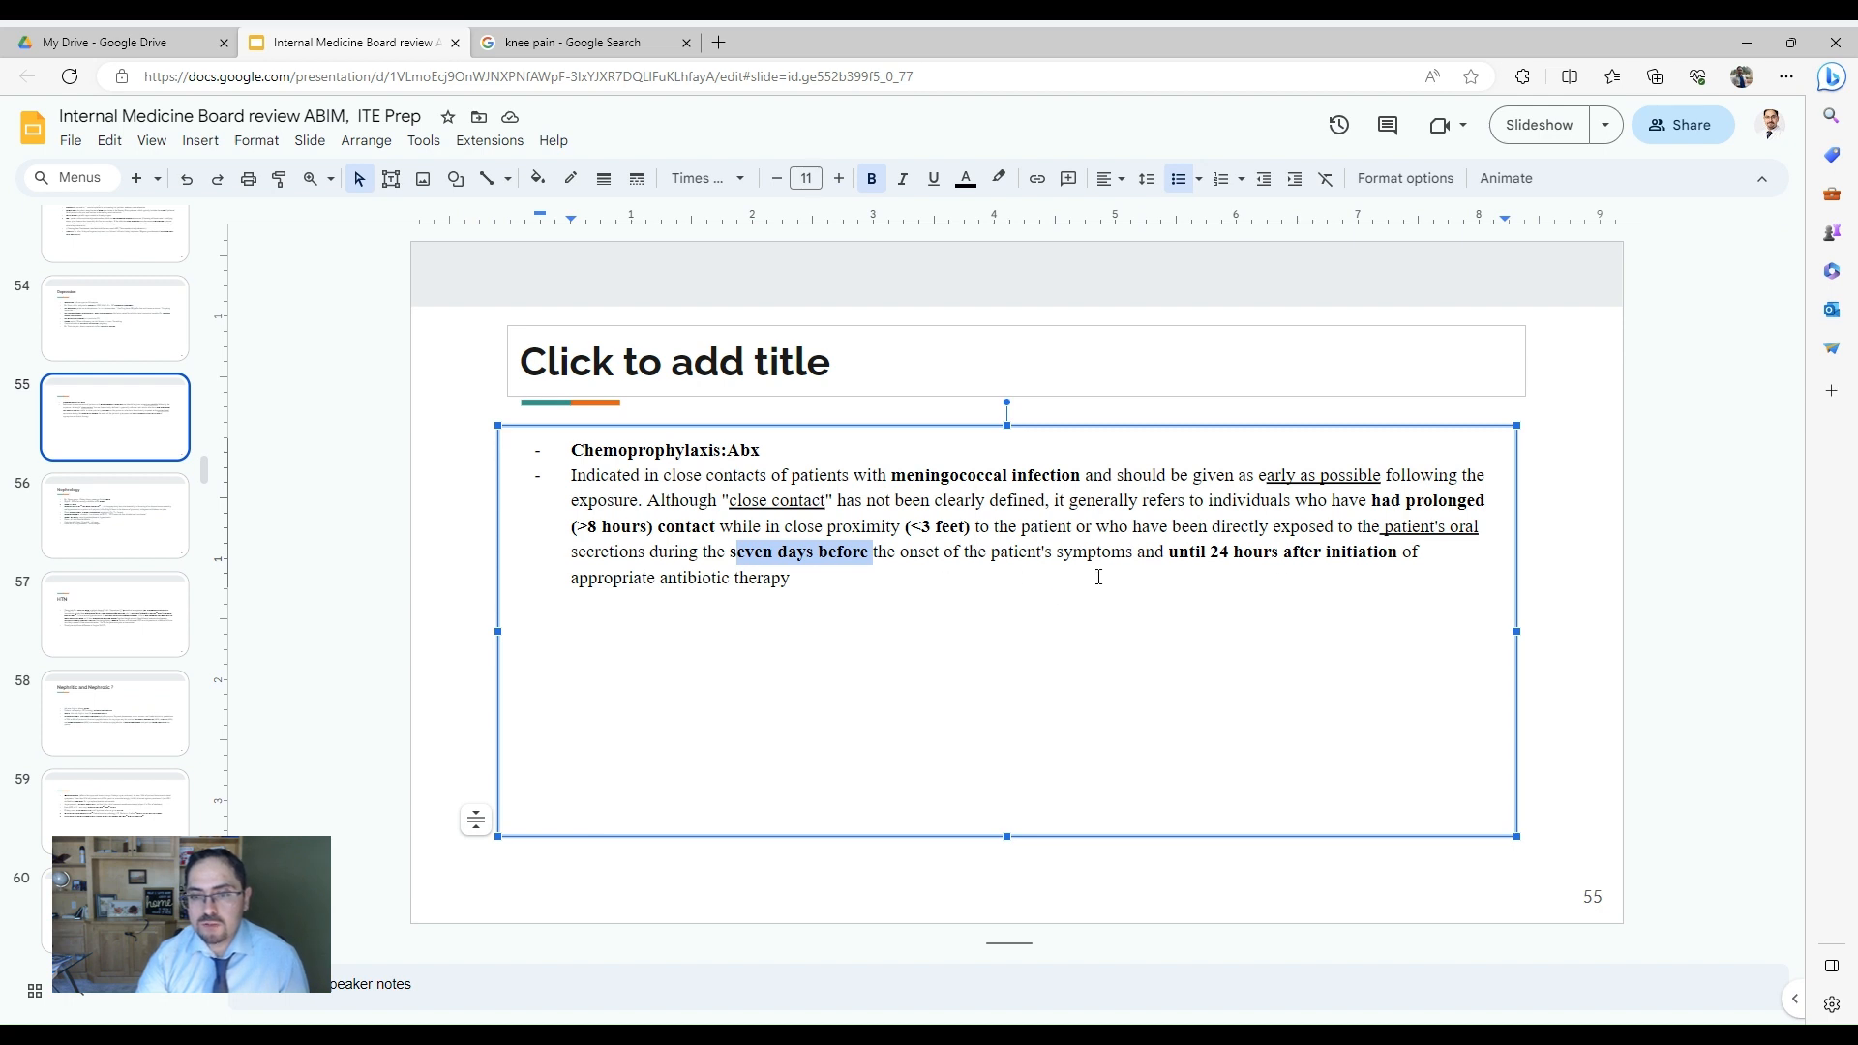
{"action": "mouse_move", "coordinate": [1148, 575]}
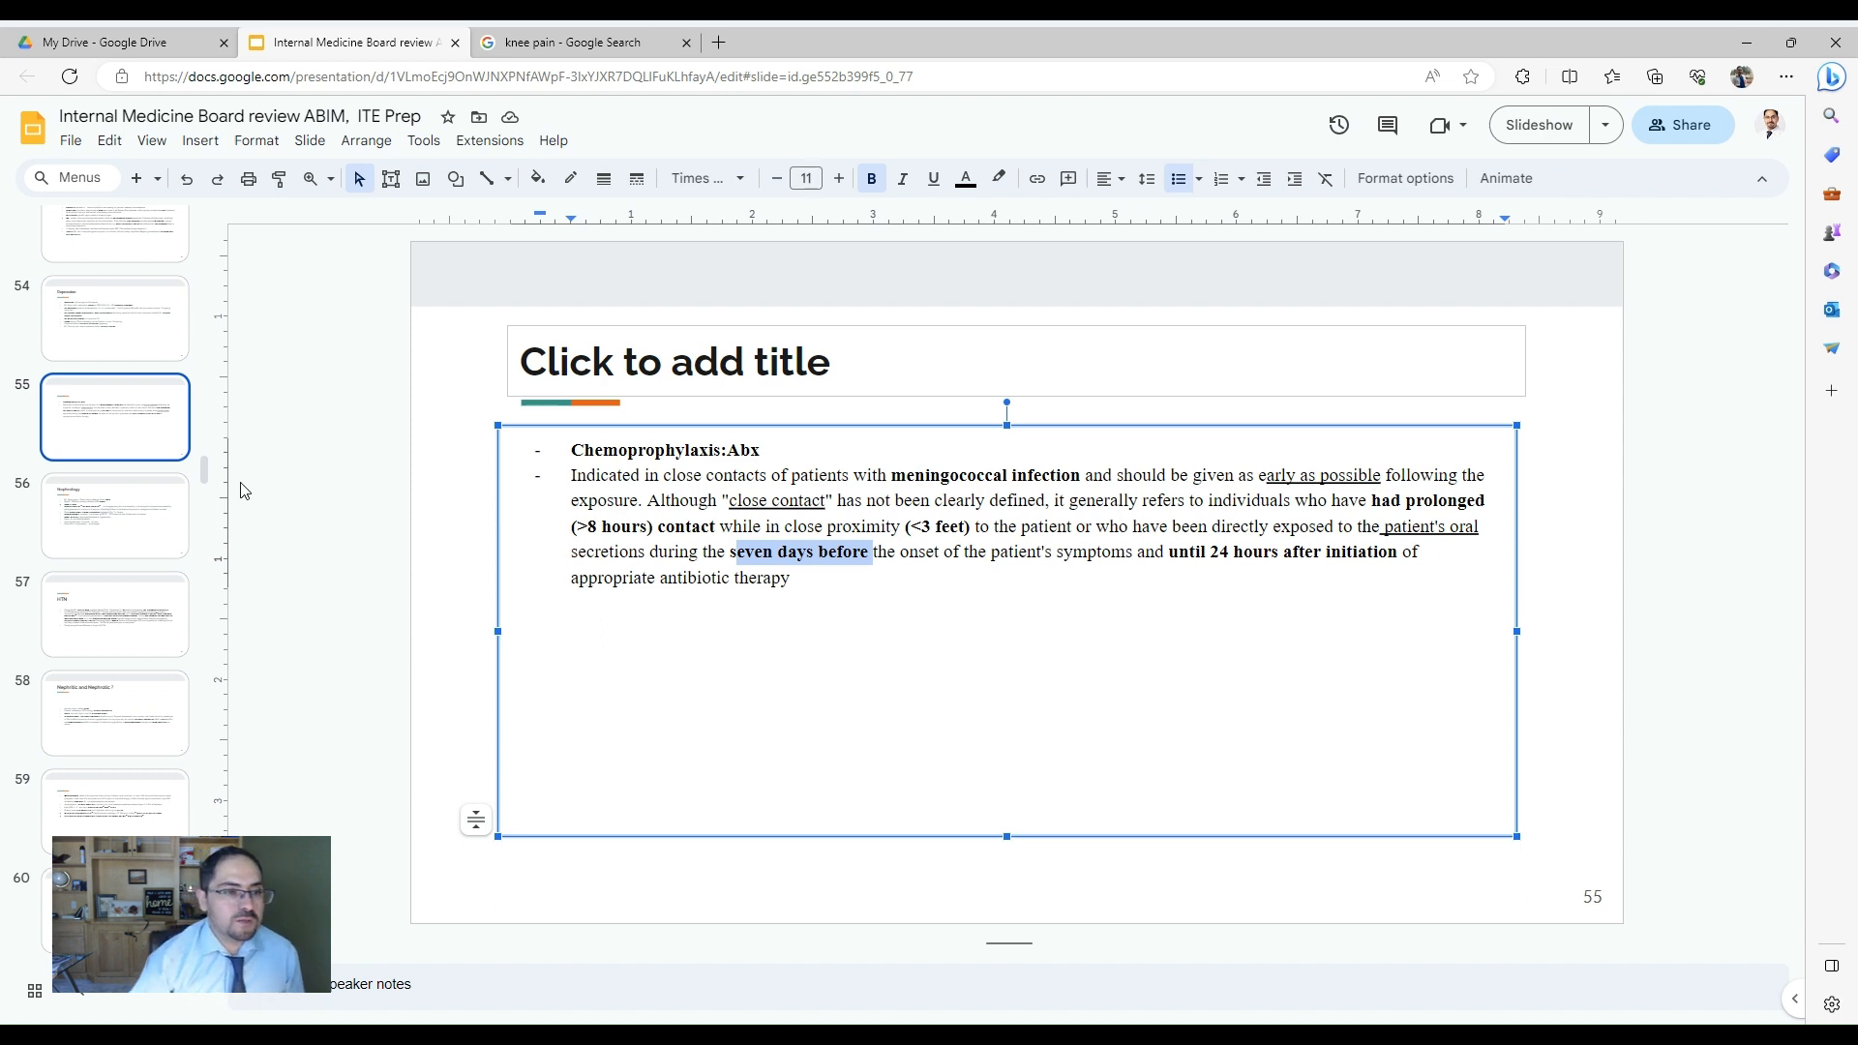
- Deselect 'seven days before' on slide 55 and return to Nephrology slide 56
{"action": "left_click", "coordinate": [742, 552]}
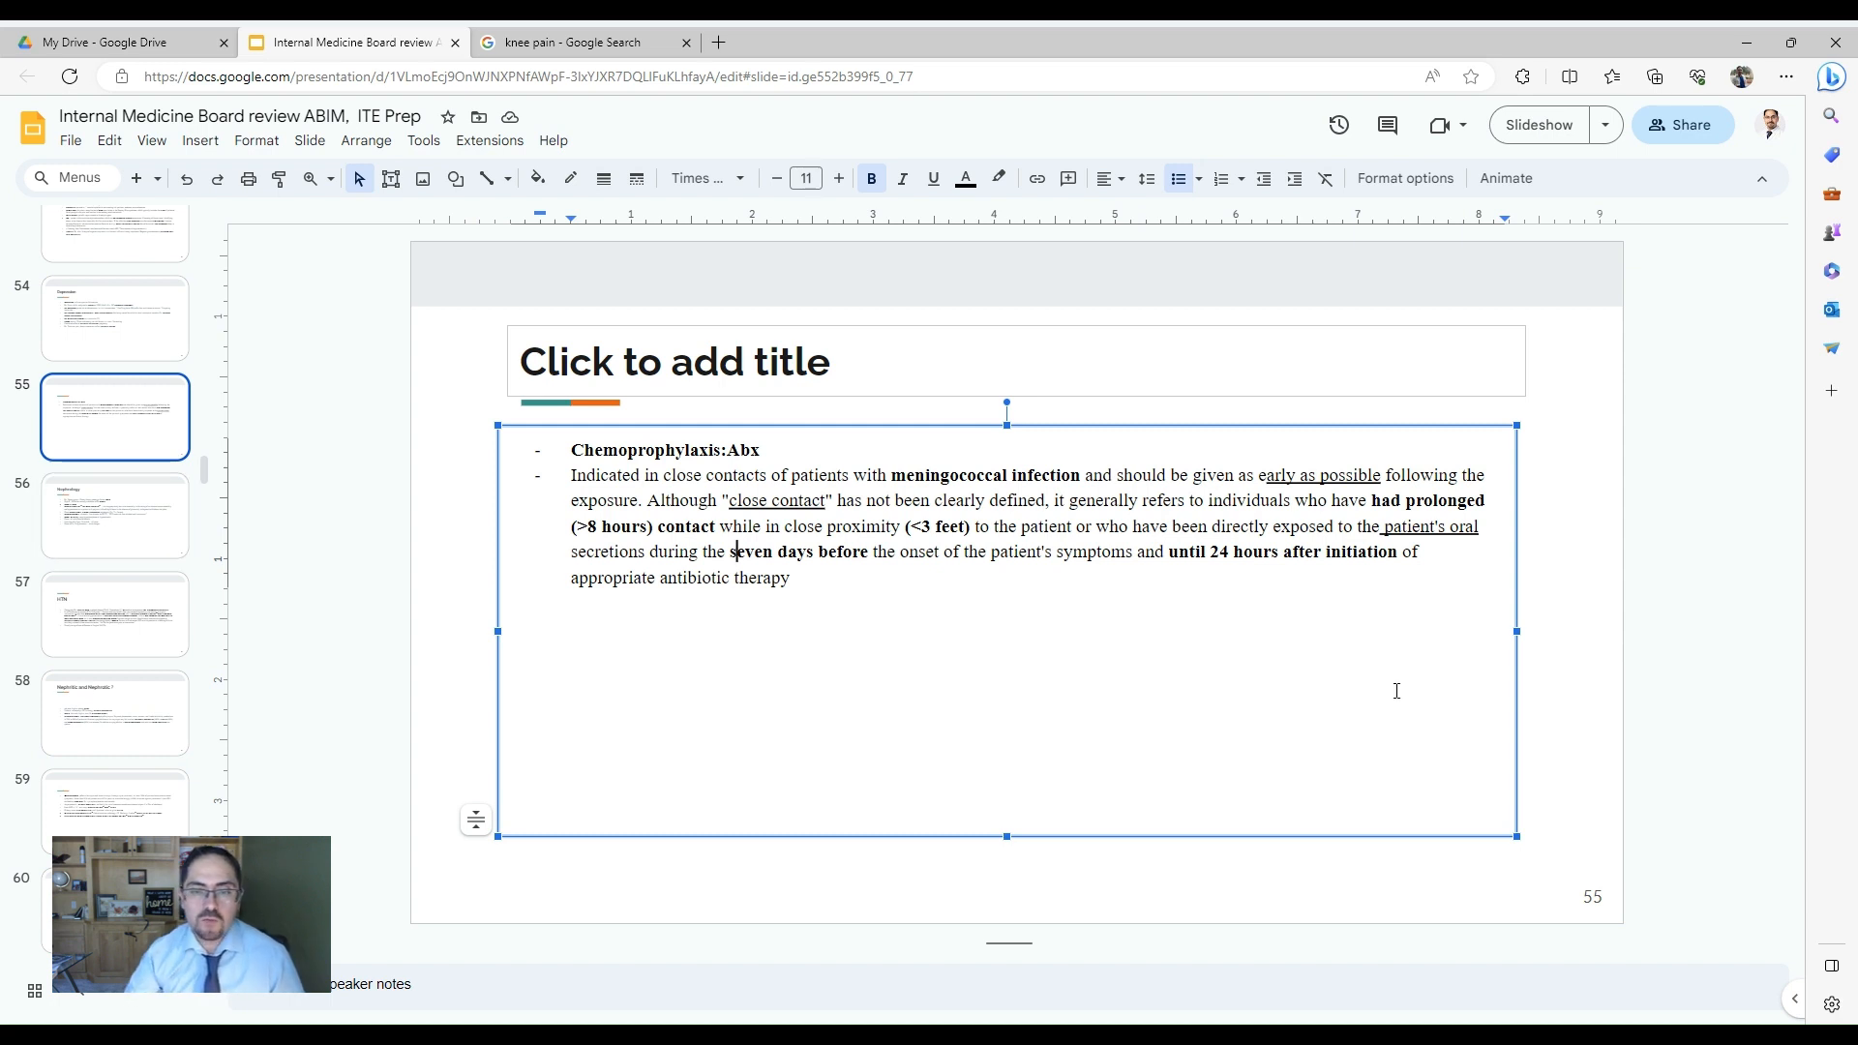
{"action": "mouse_move", "coordinate": [1292, 767]}
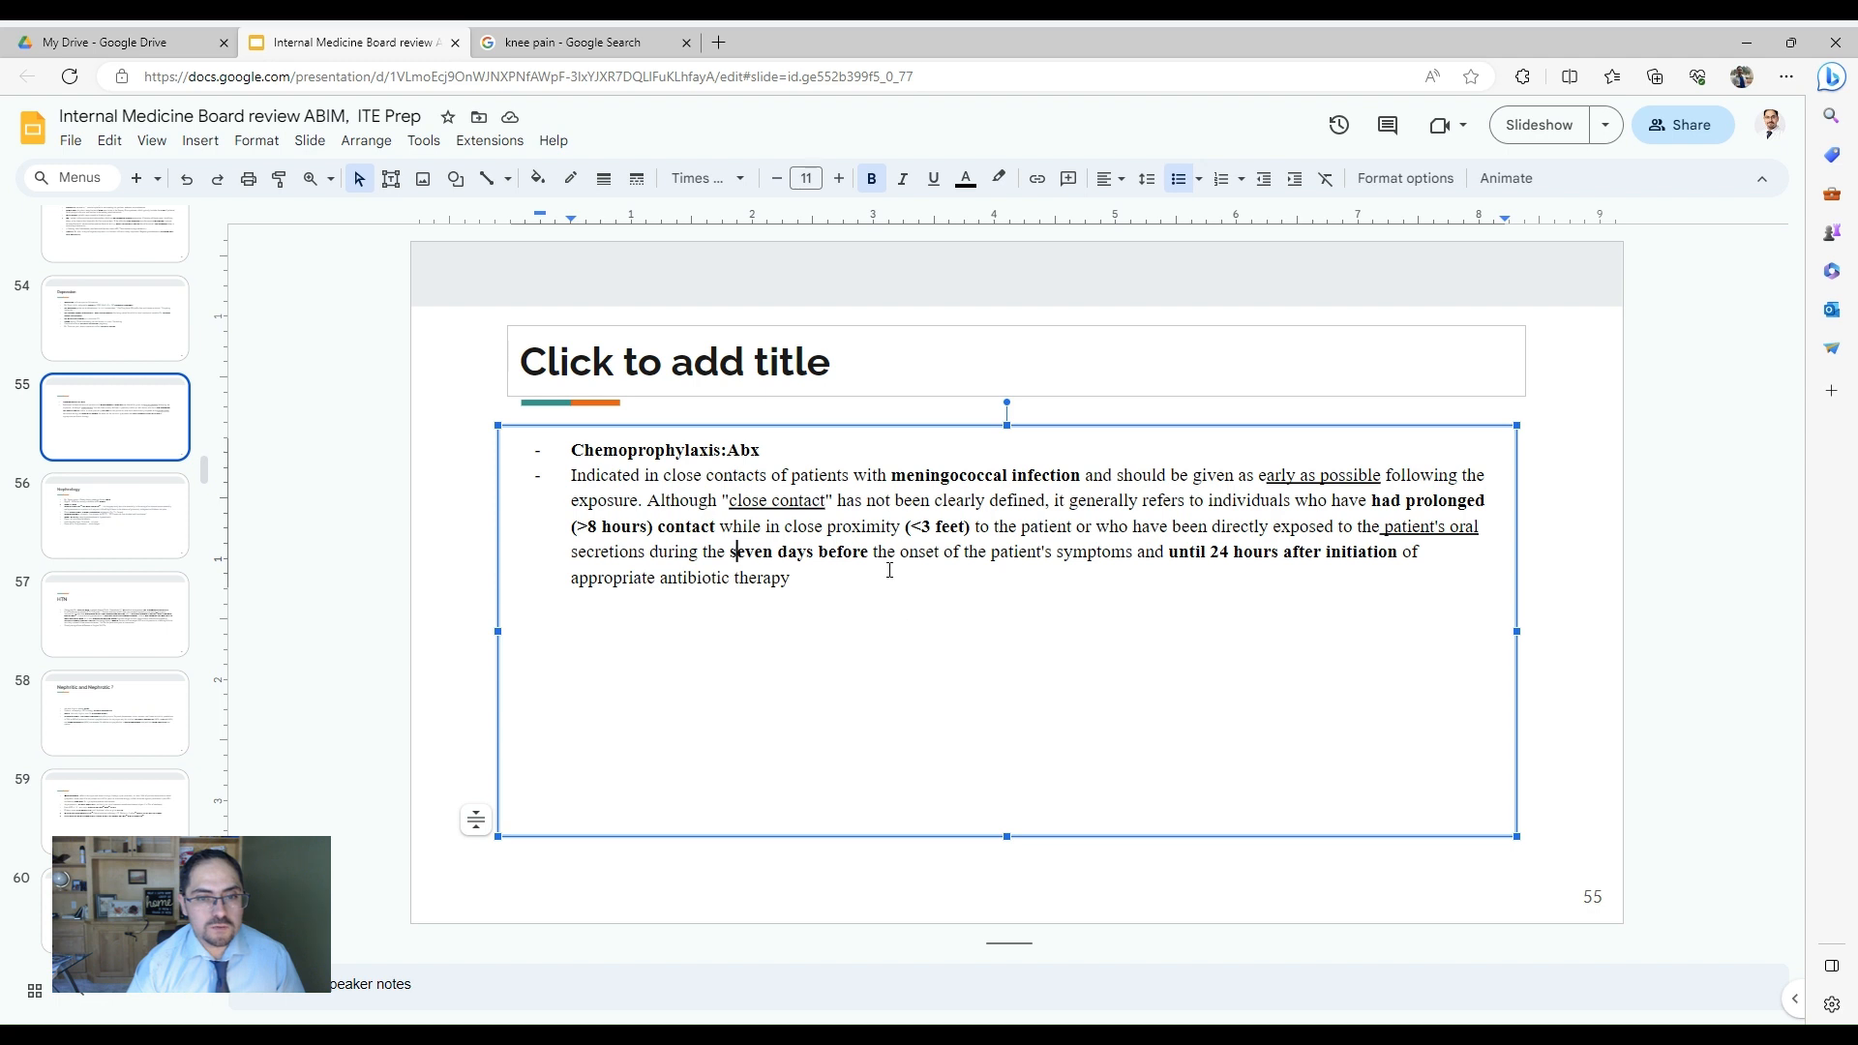
{"action": "left_click", "coordinate": [115, 516]}
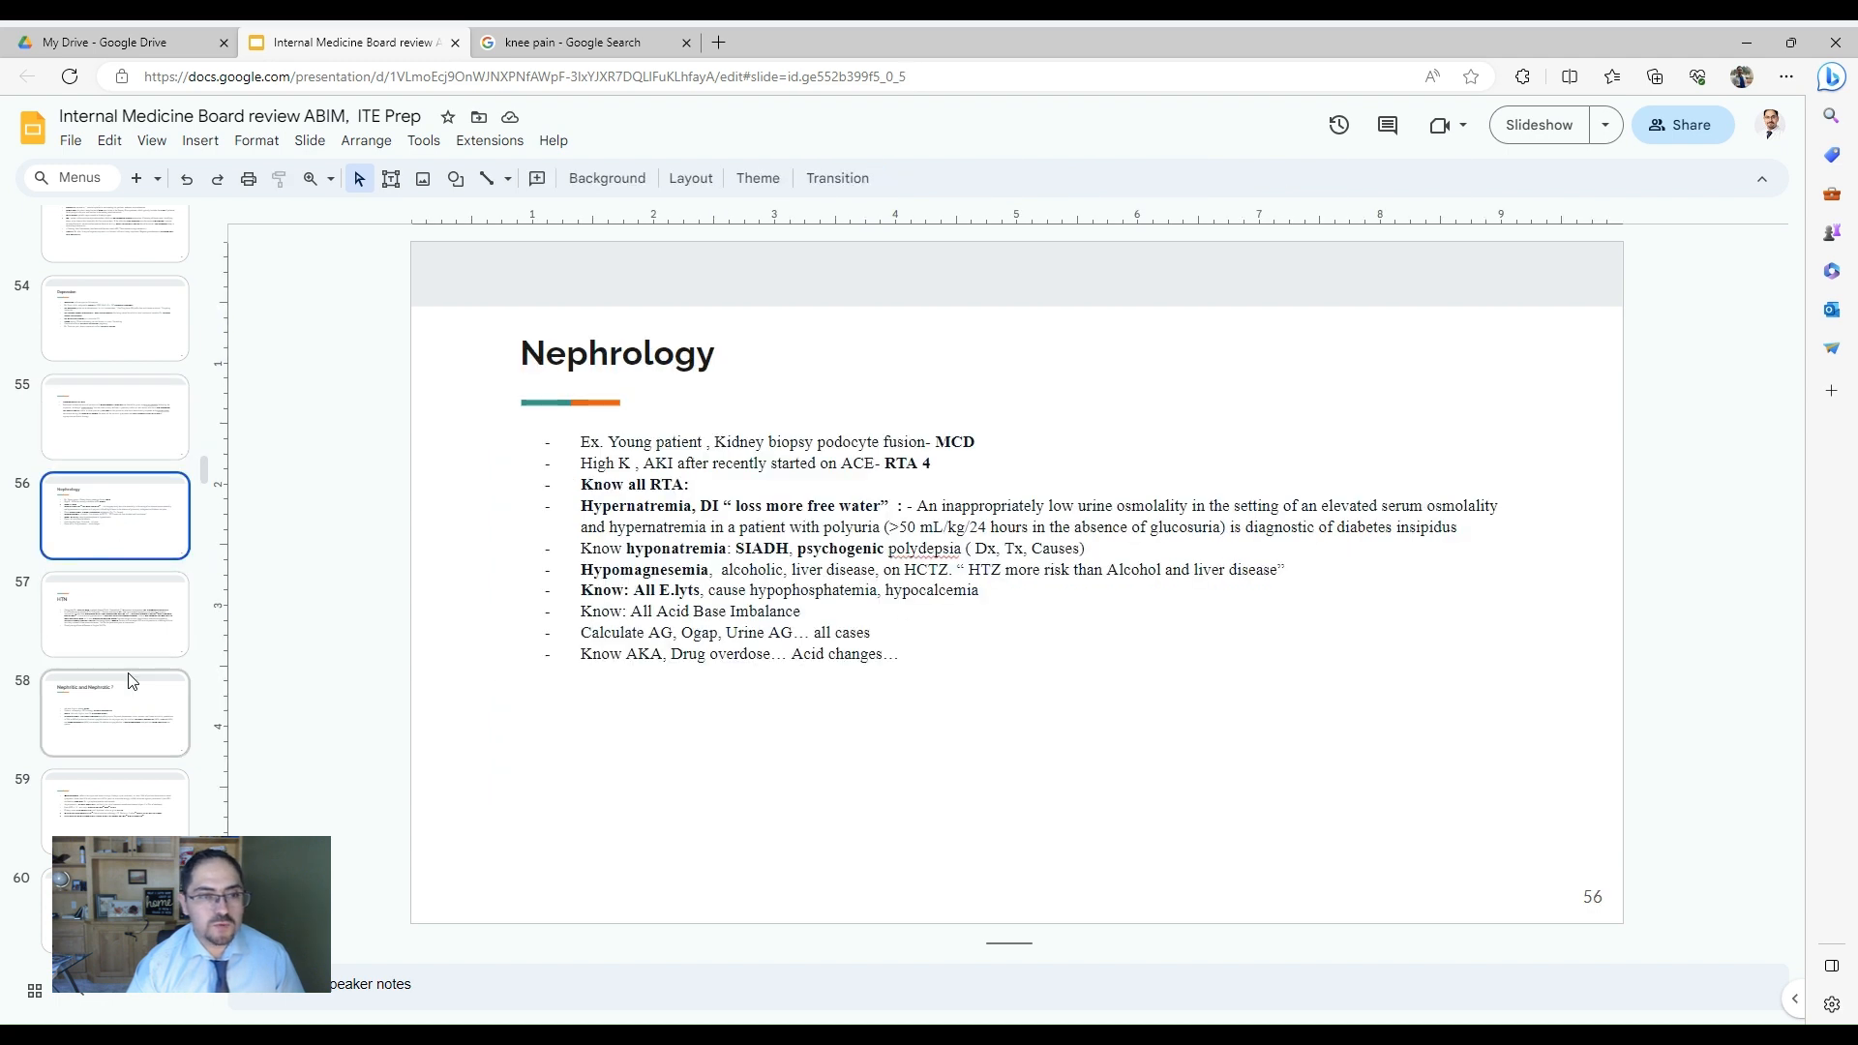